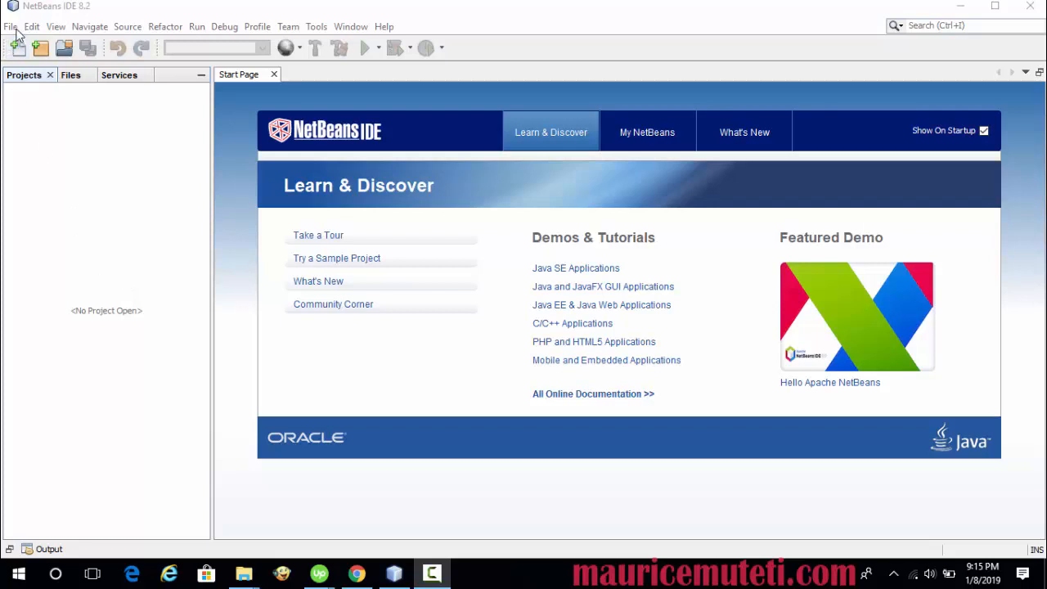
Browse the Edit menu, then the File menu to reach New Project
click(31, 27)
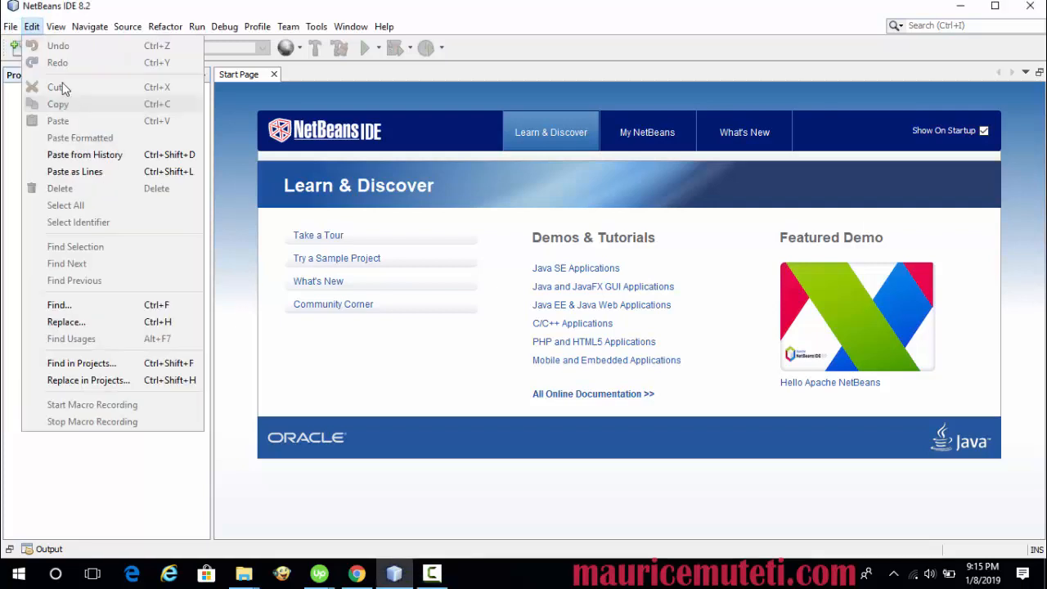
click(10, 26)
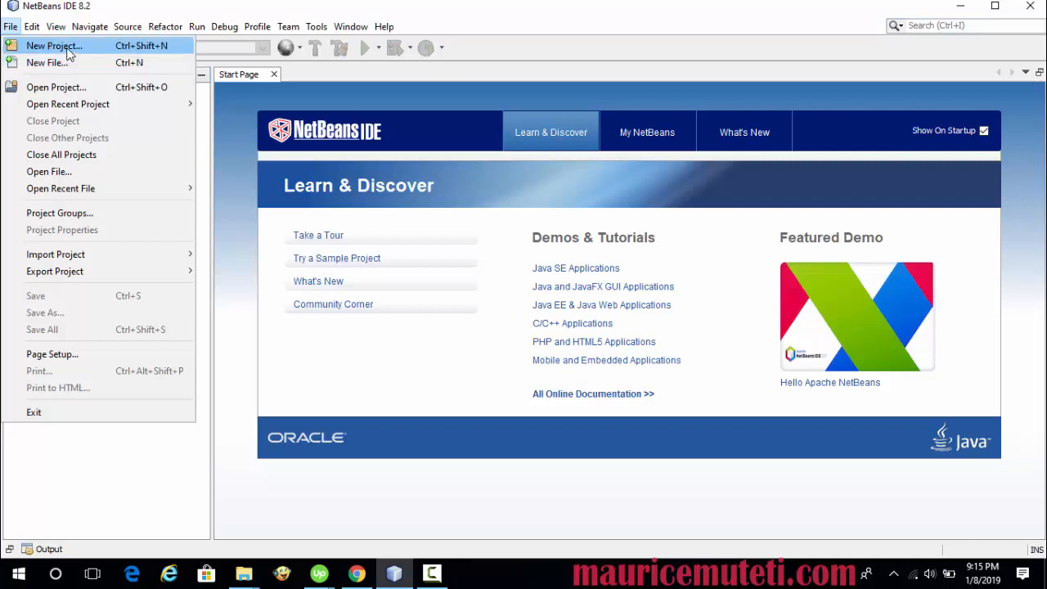
Create PHP Application project PhpProject3 with default name, run configuration and no frameworks
click(54, 46)
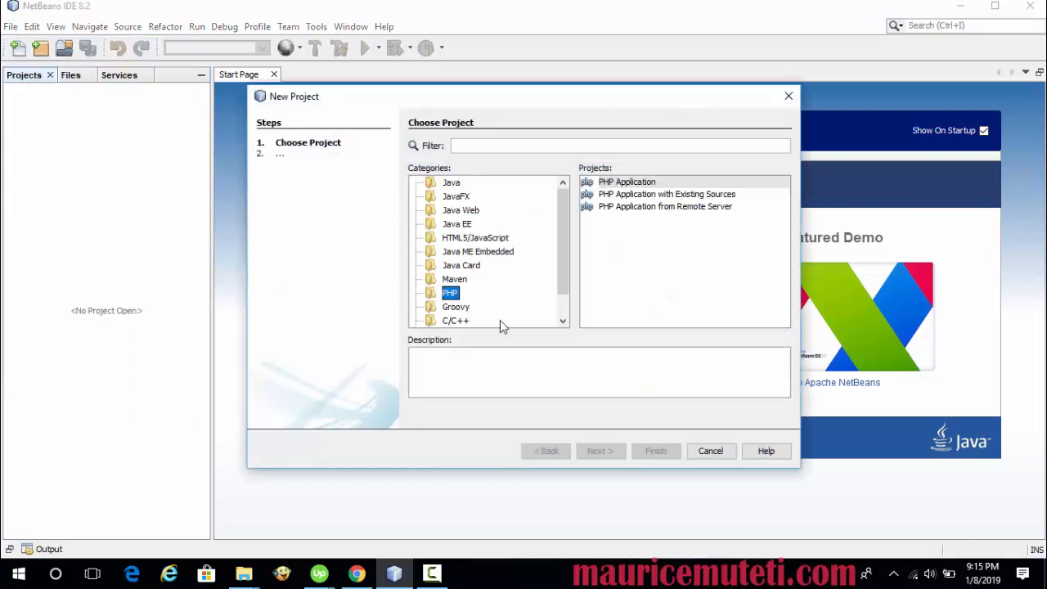
click(627, 181)
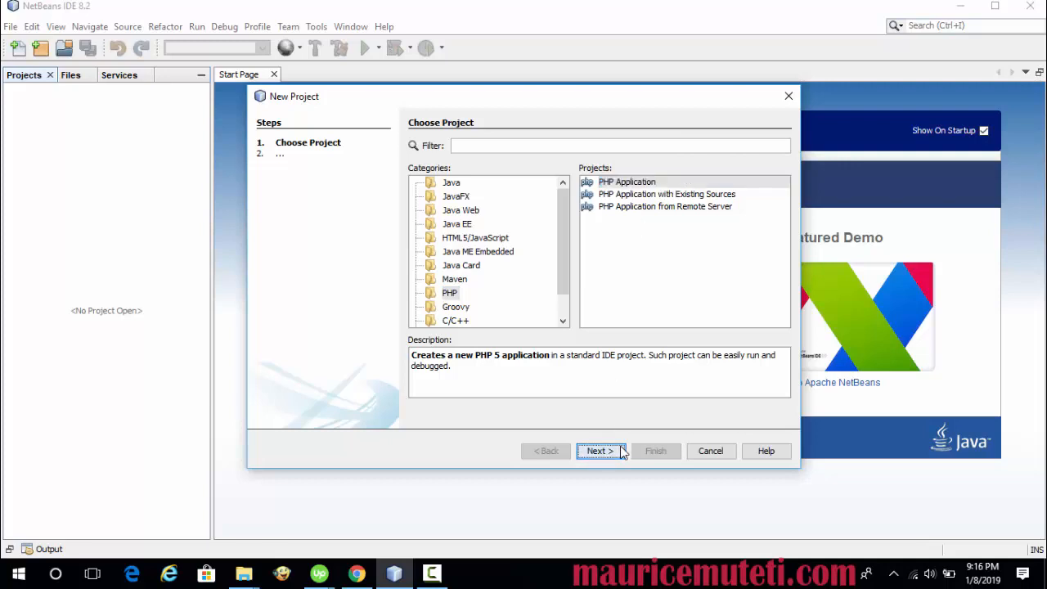
click(599, 452)
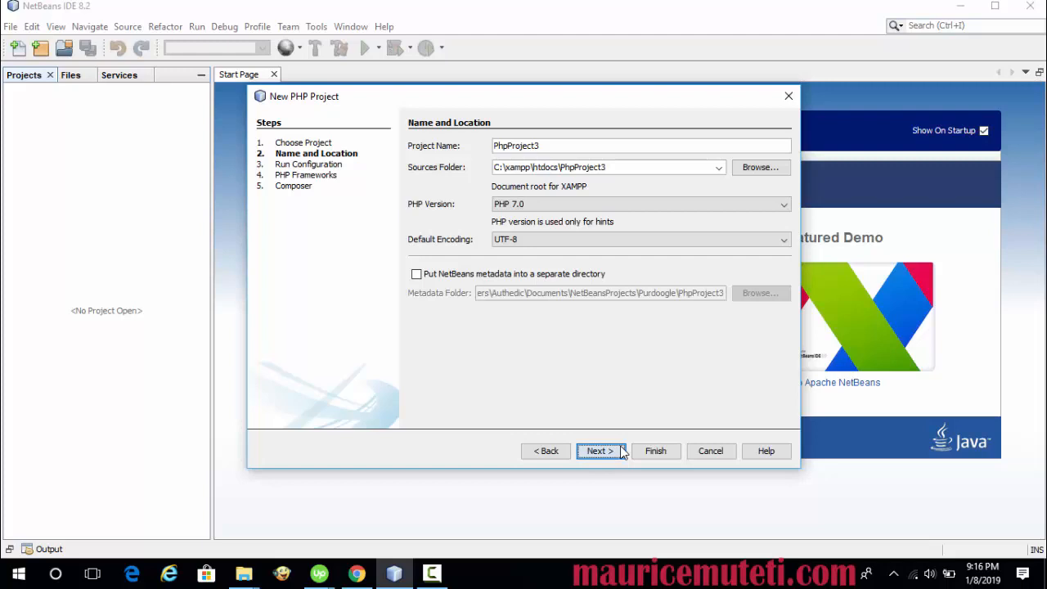
click(599, 451)
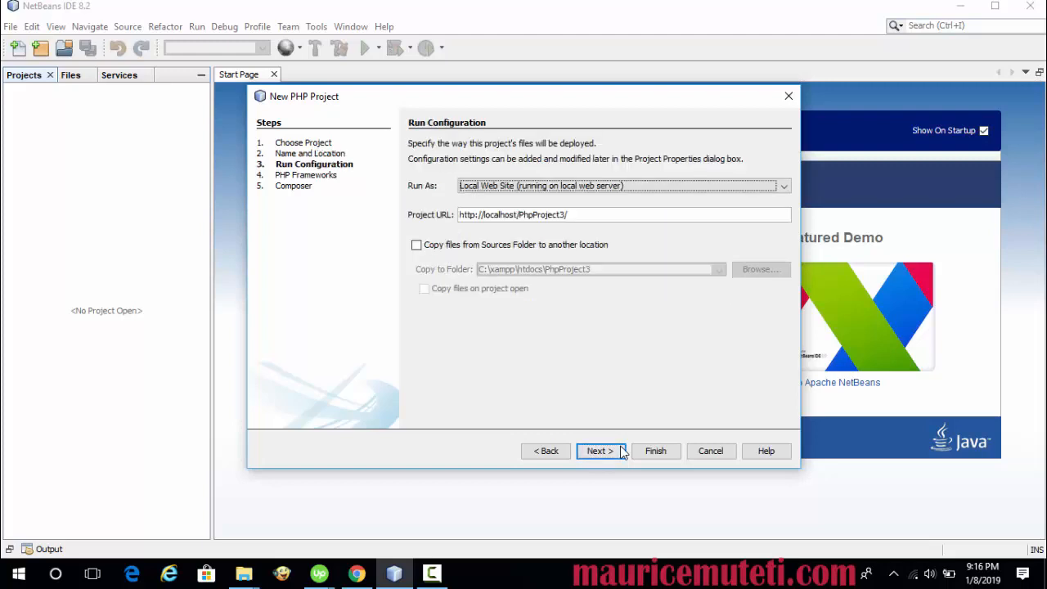
click(599, 452)
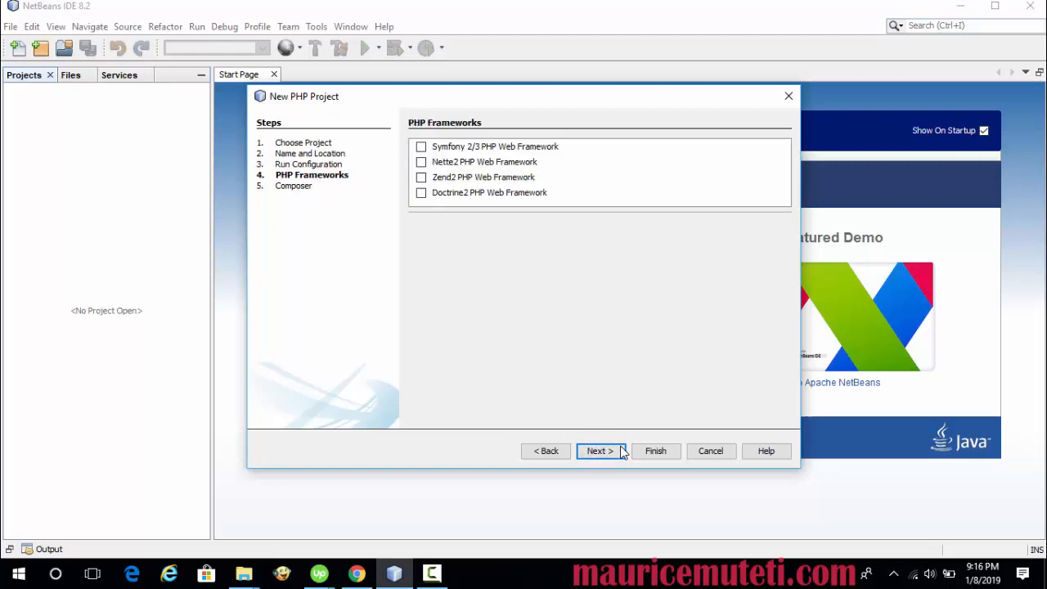
click(599, 451)
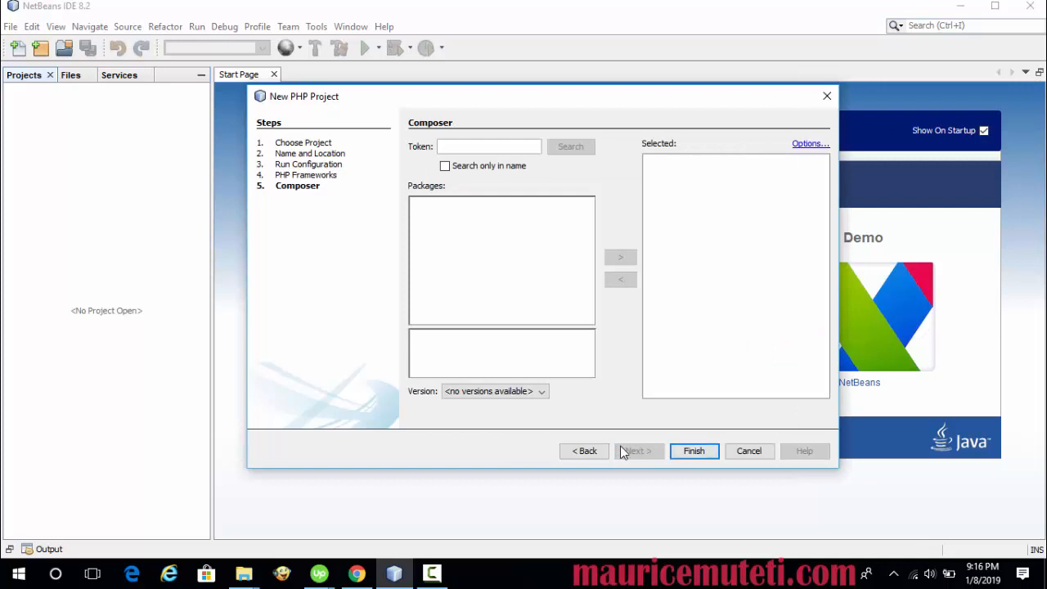
click(693, 451)
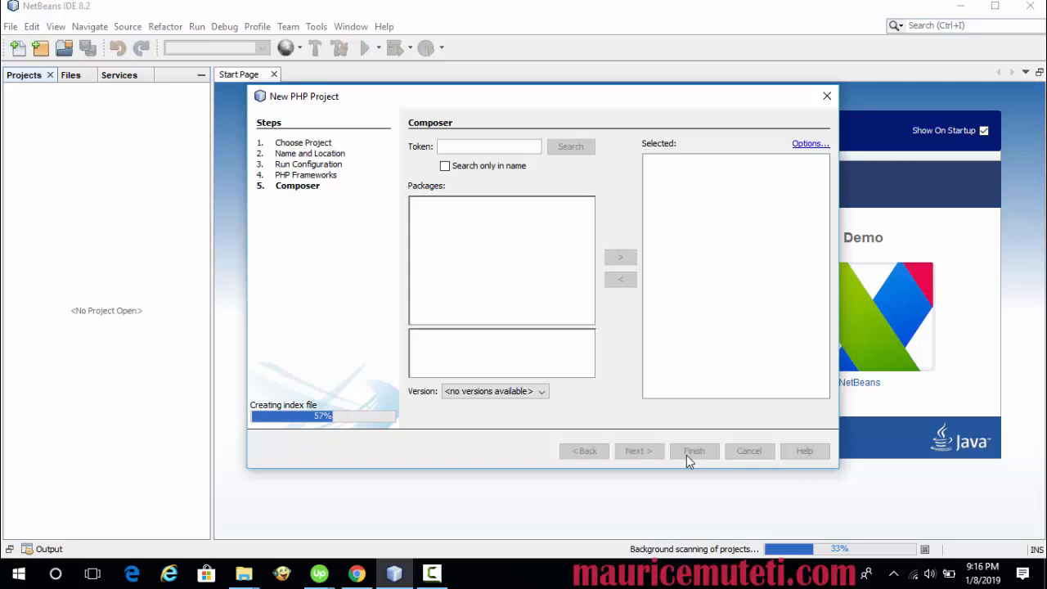
click(694, 451)
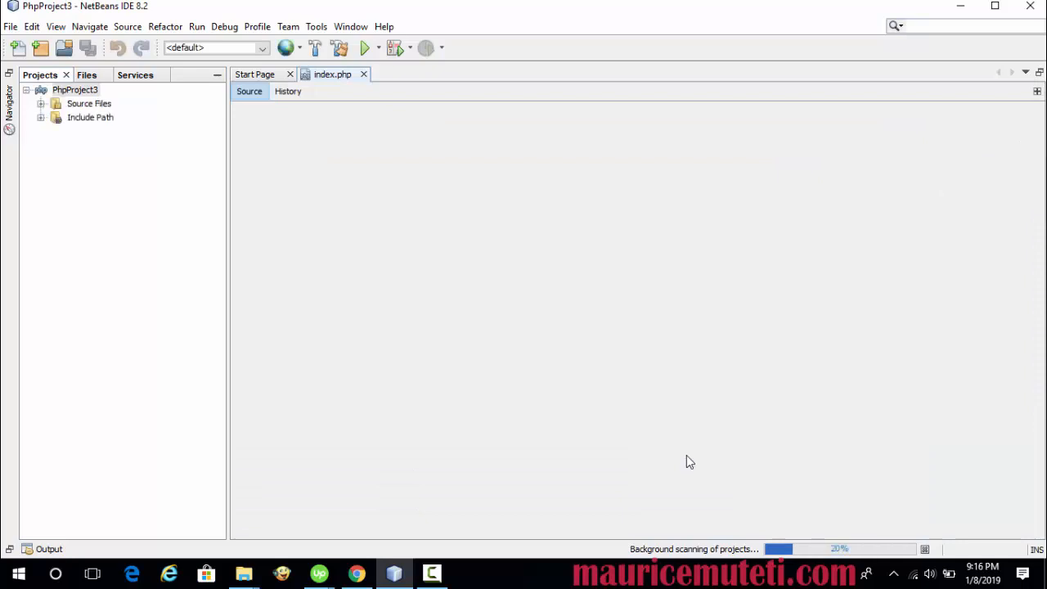
Show index.php from Source Files in the editor and run the project in a browser
click(40, 103)
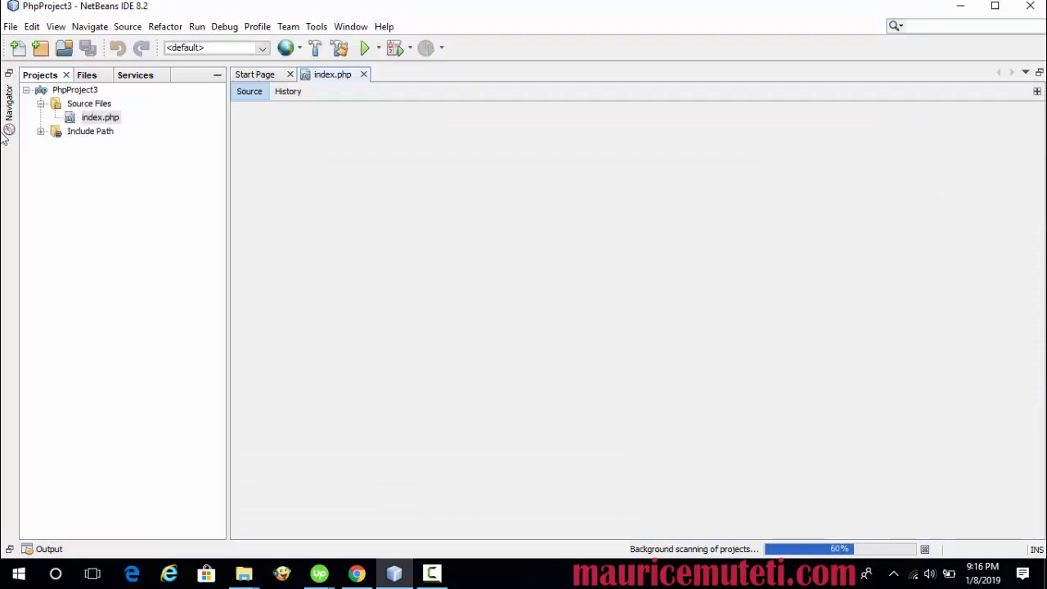
double_click(100, 118)
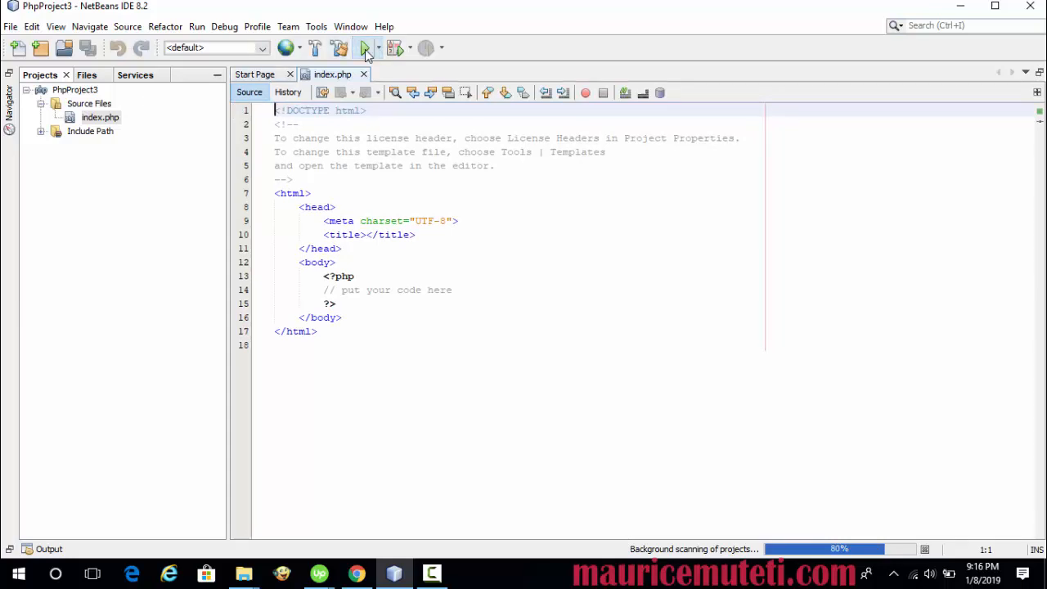
click(367, 47)
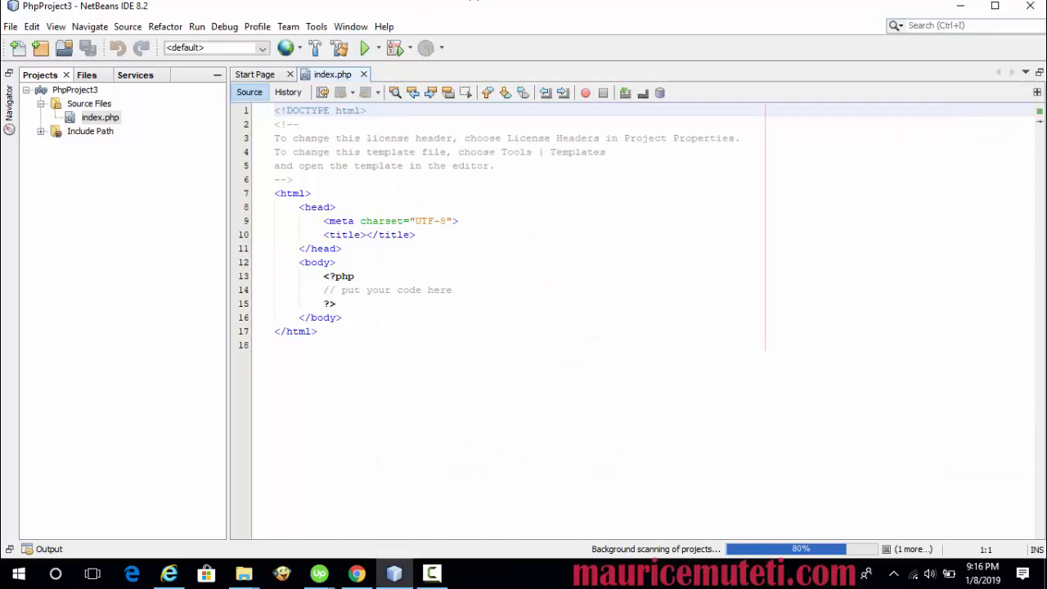
click(18, 573)
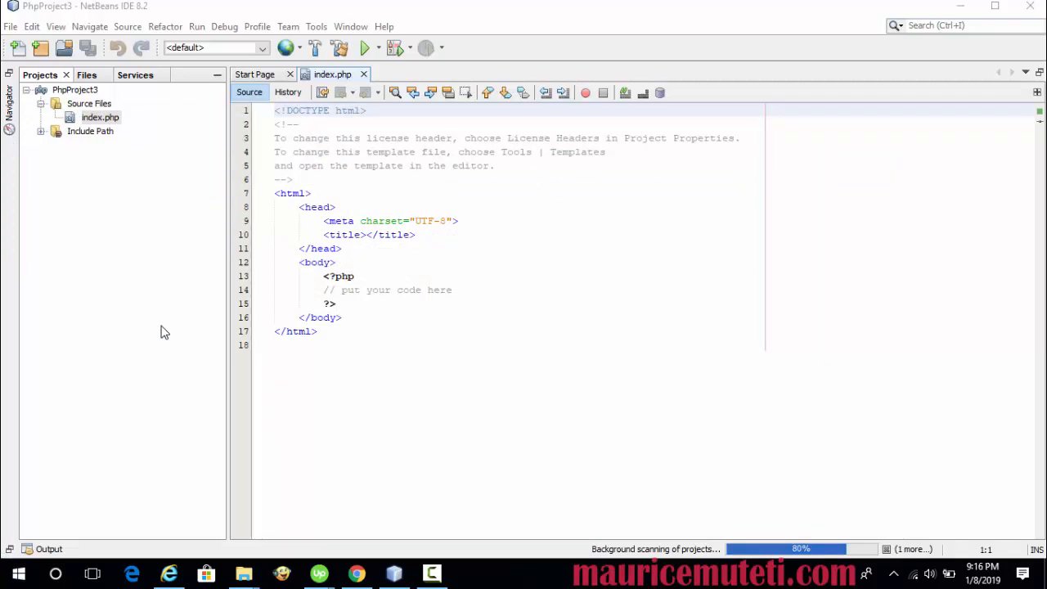
click(468, 573)
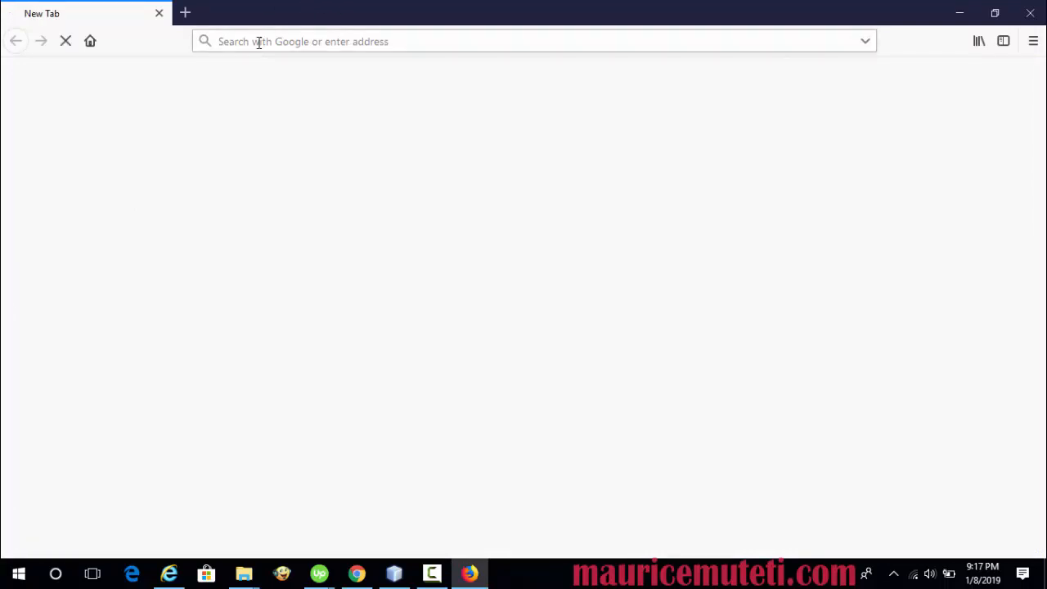
Browse to github.com and head to its sign-in page
text(github.com)
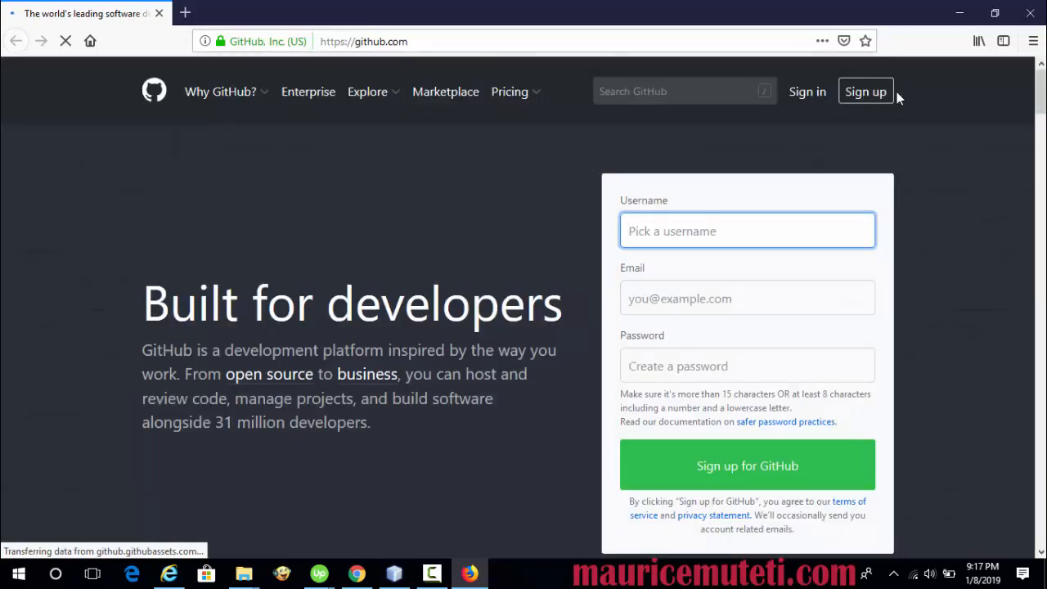
mouse_move(806, 92)
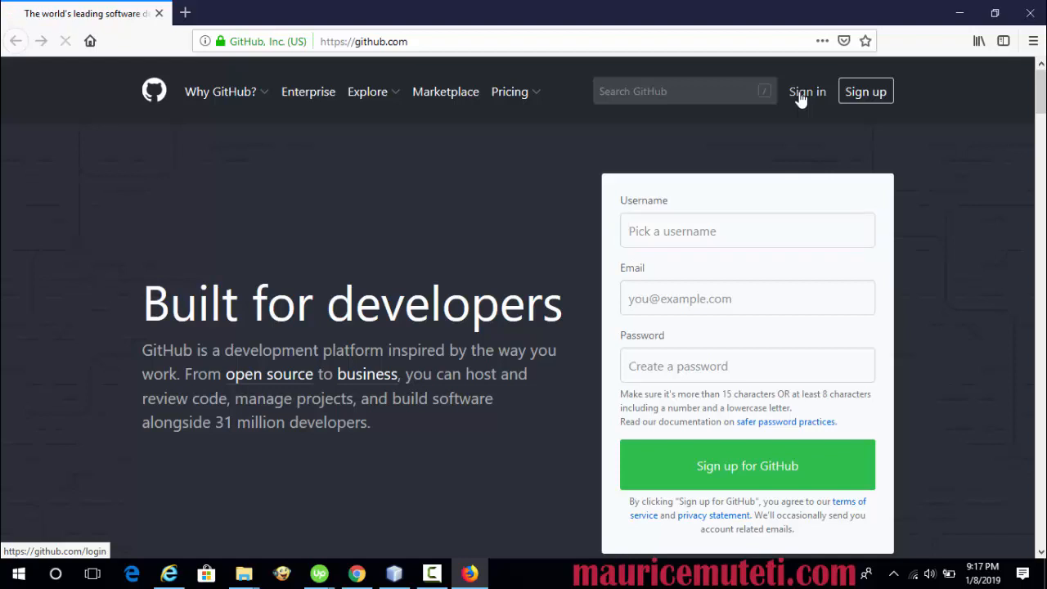
click(806, 92)
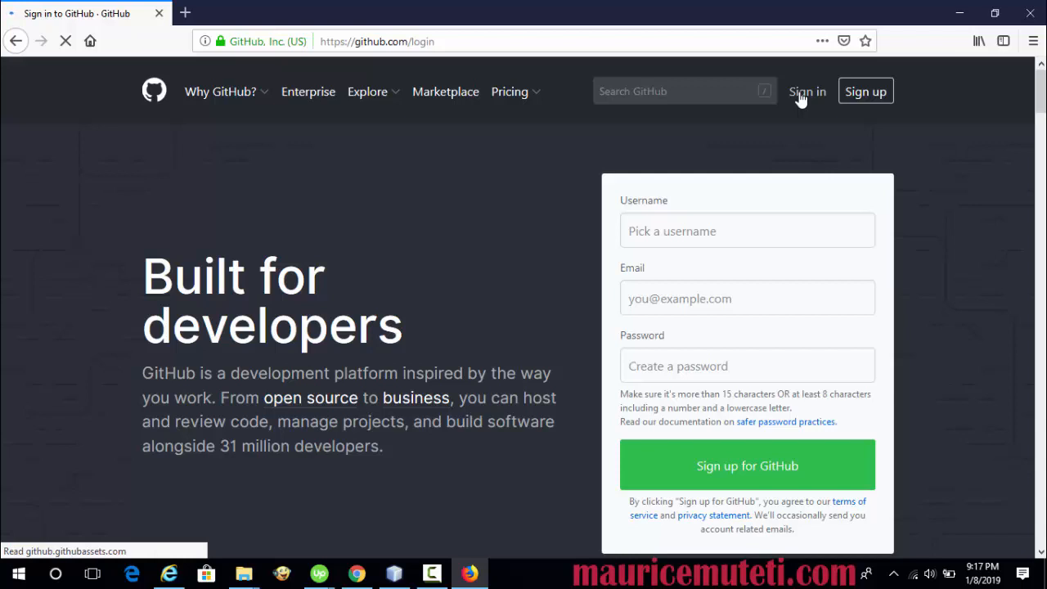
Sign in to GitHub with the account username and password
click(807, 92)
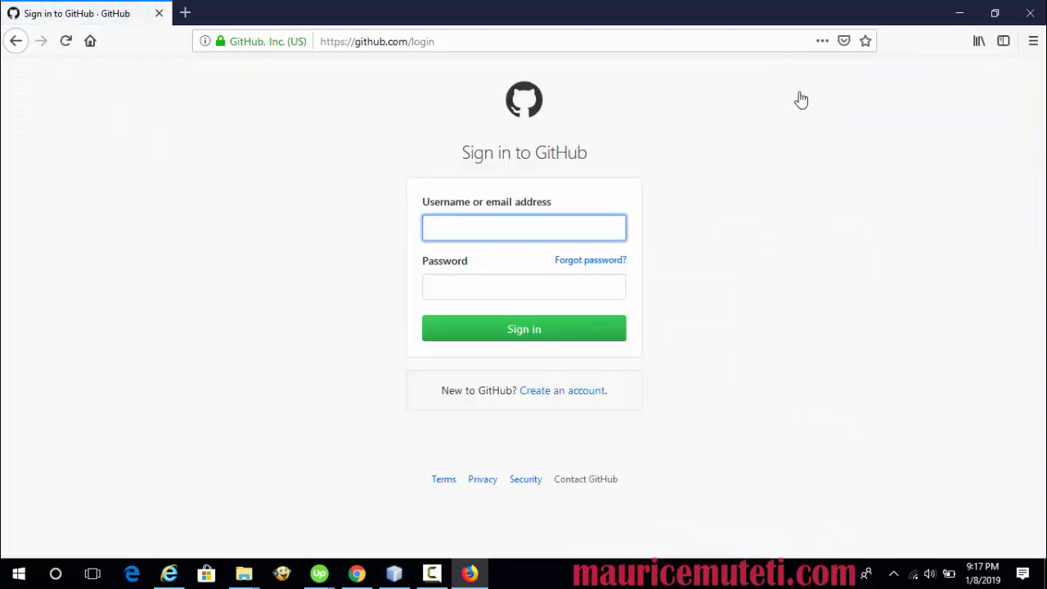
text(shizzled)
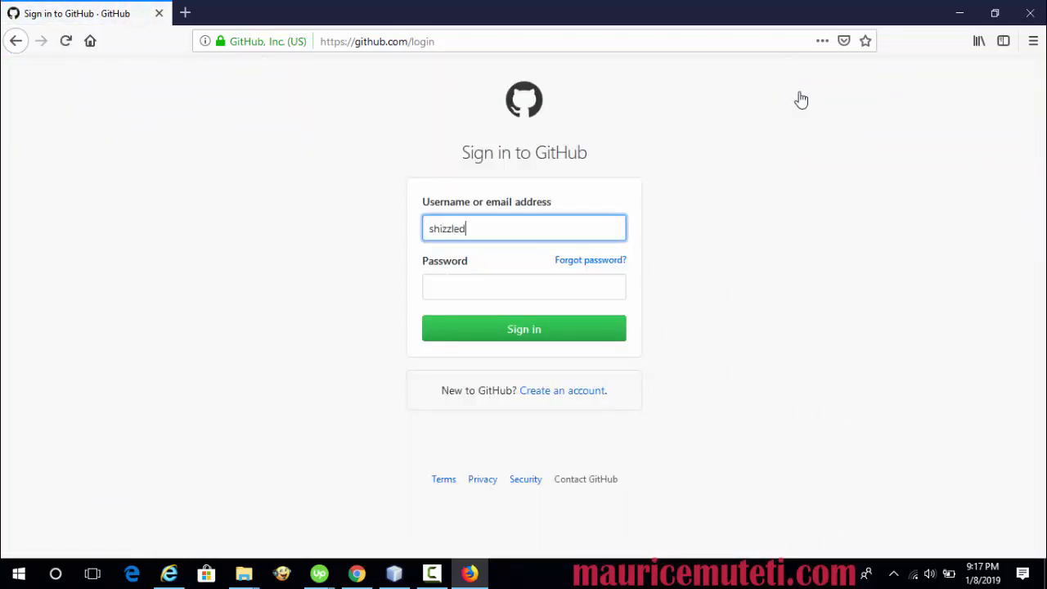
text(izzleeee)
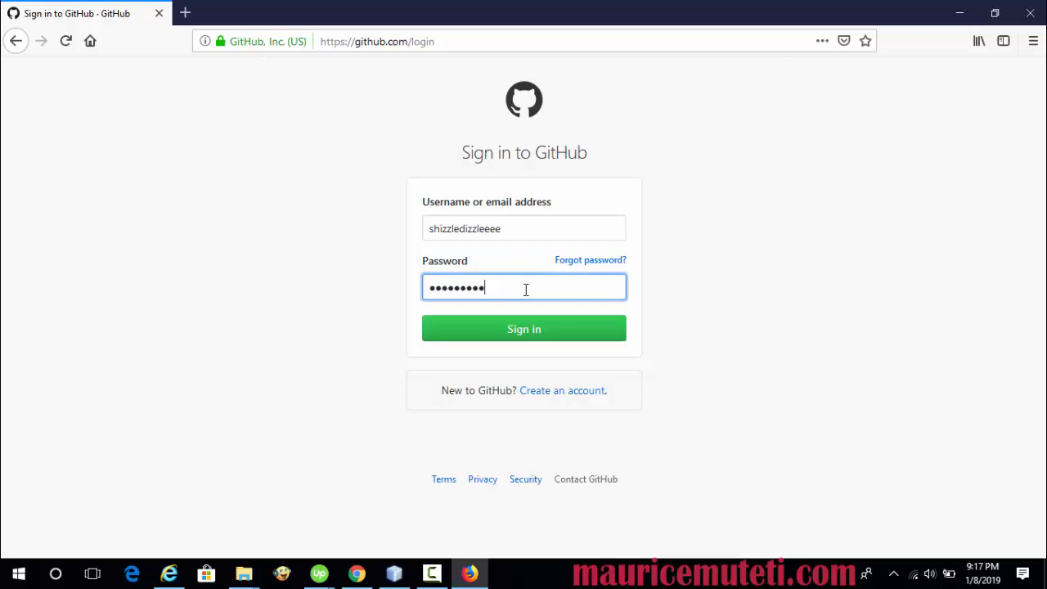
click(523, 327)
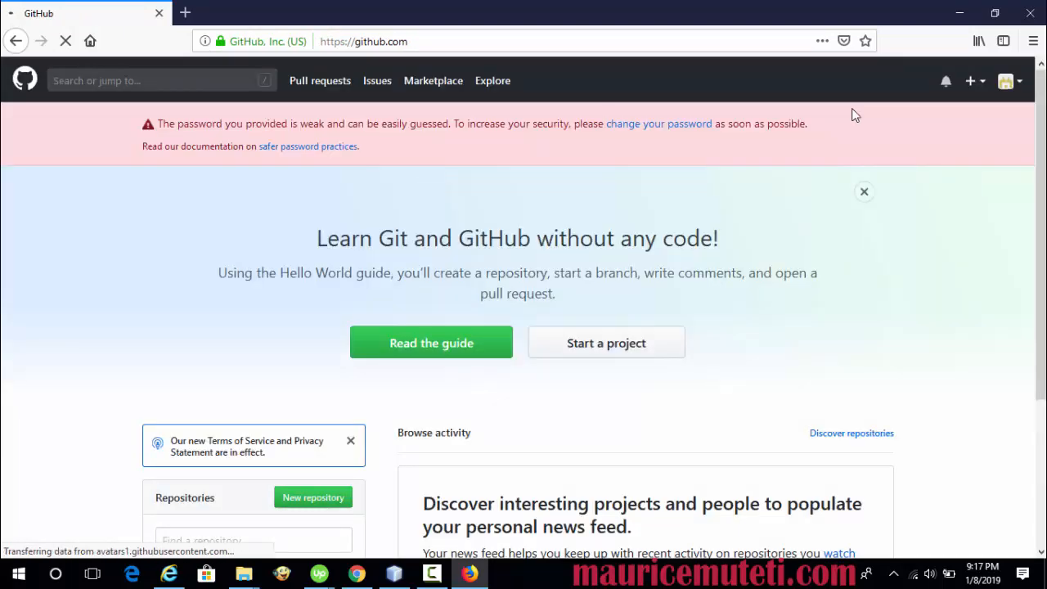
Start a new repository and copy PhpProject3 from the localhost address in the browser
click(972, 82)
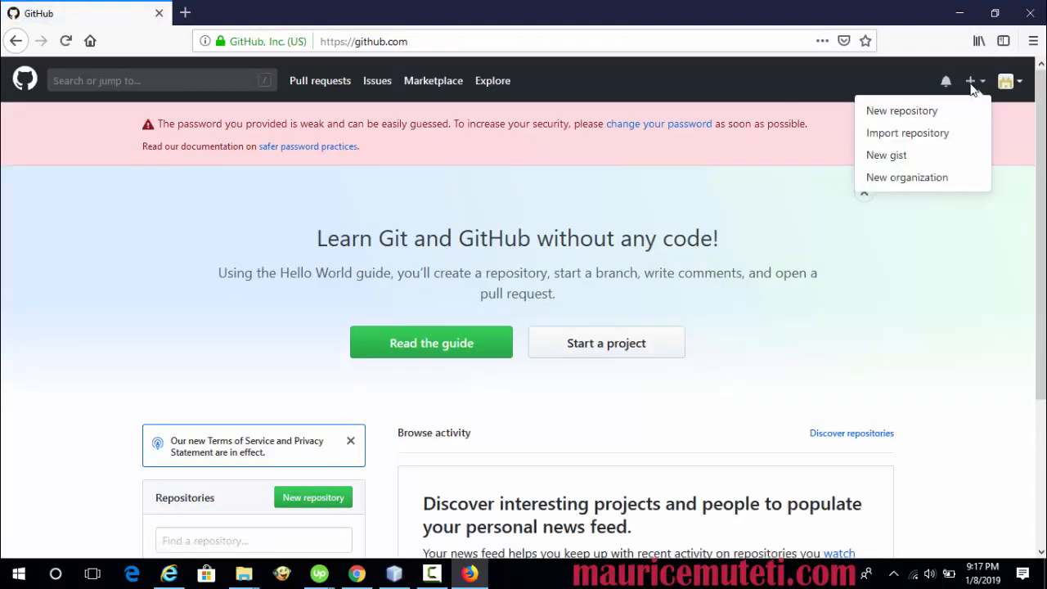
click(899, 111)
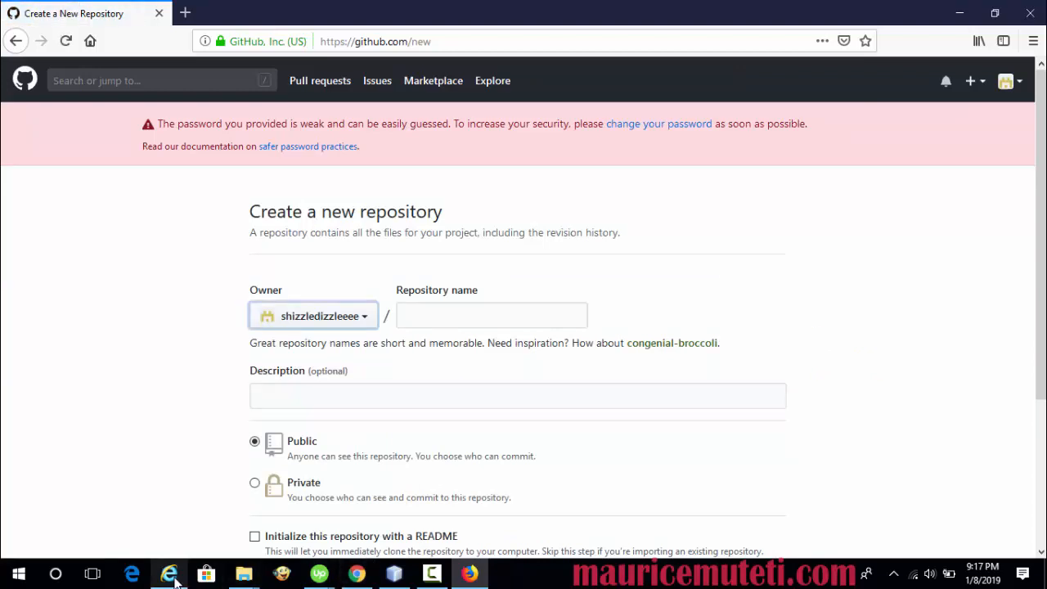
click(168, 573)
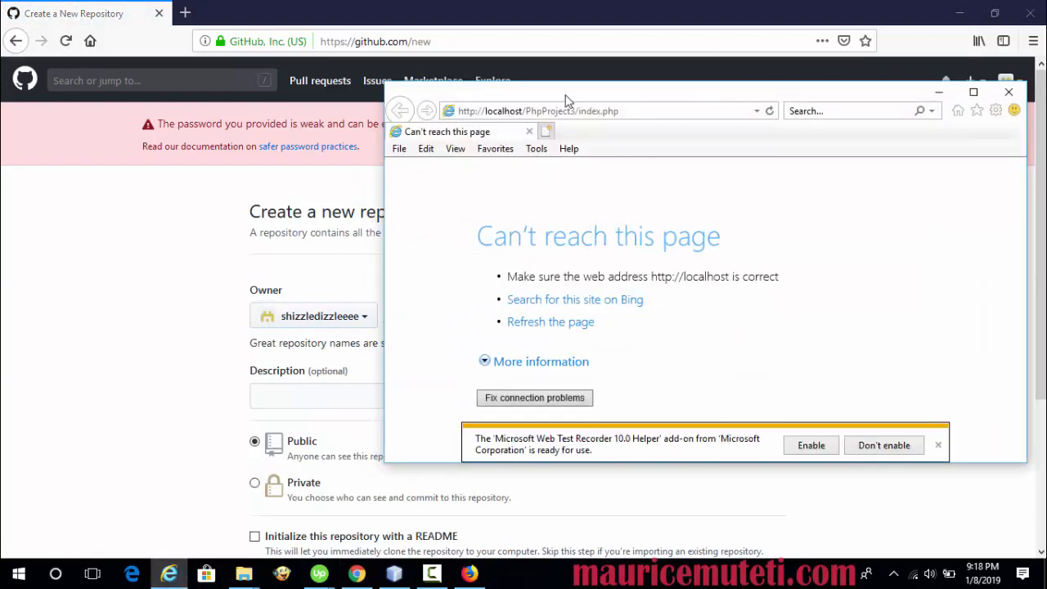
double_click(550, 111)
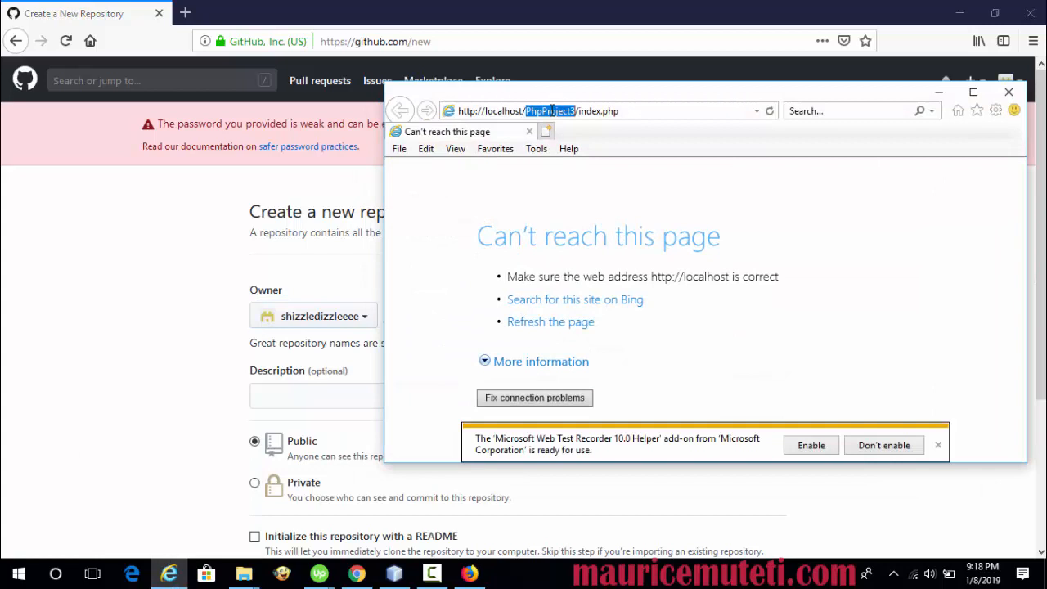
right_click(556, 111)
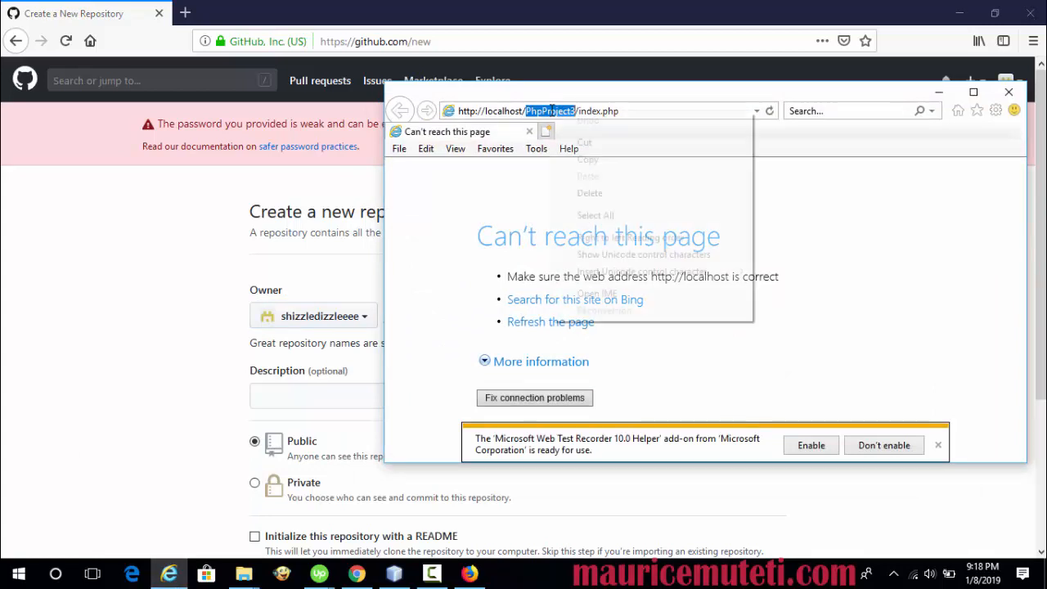
click(98, 221)
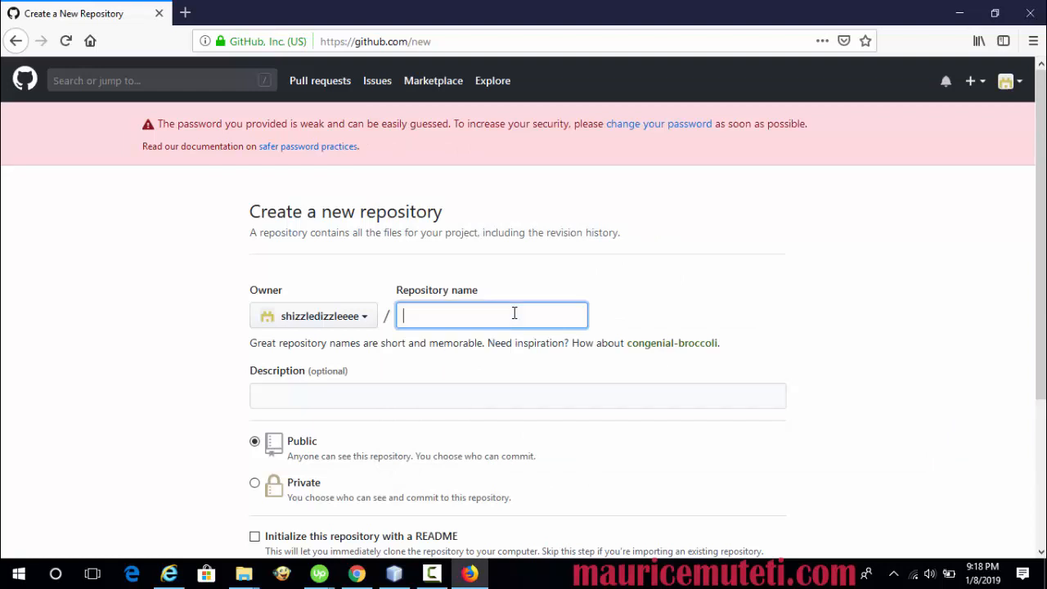
Paste PhpProject3 as the repository name and create the public repository
right_click(491, 314)
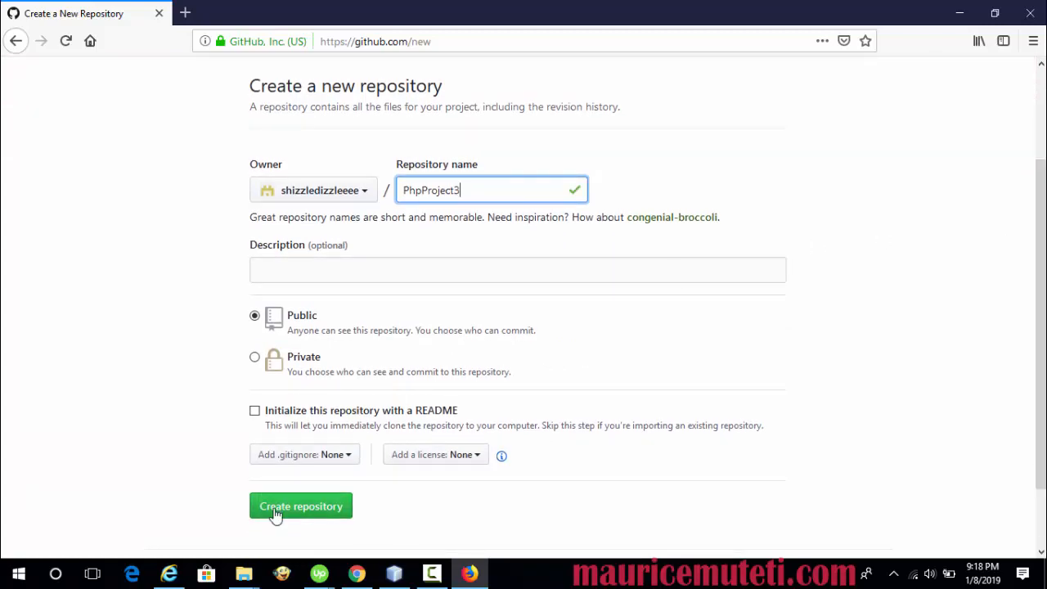
click(301, 506)
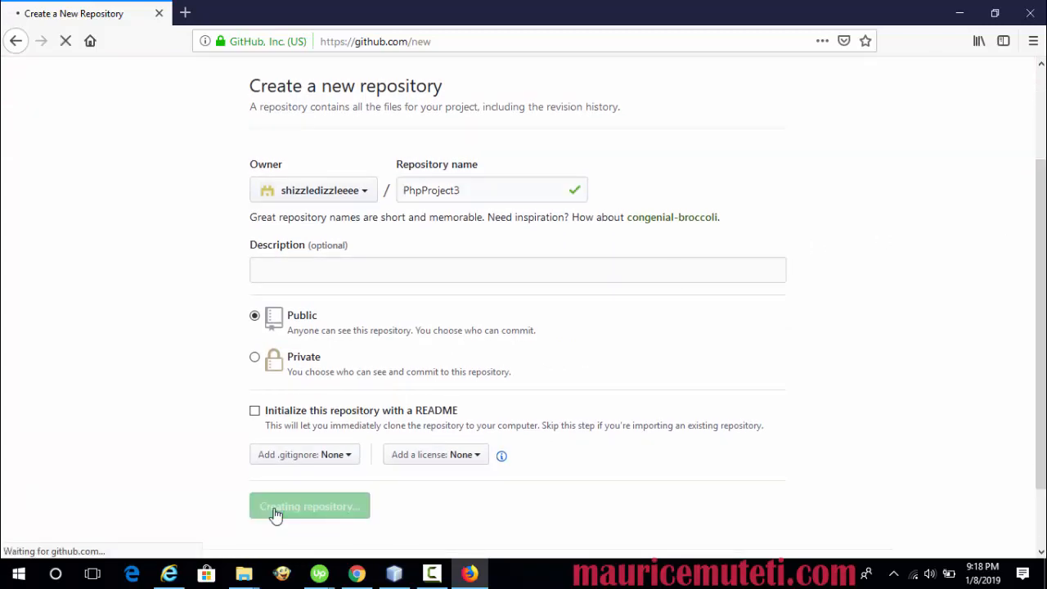
click(309, 506)
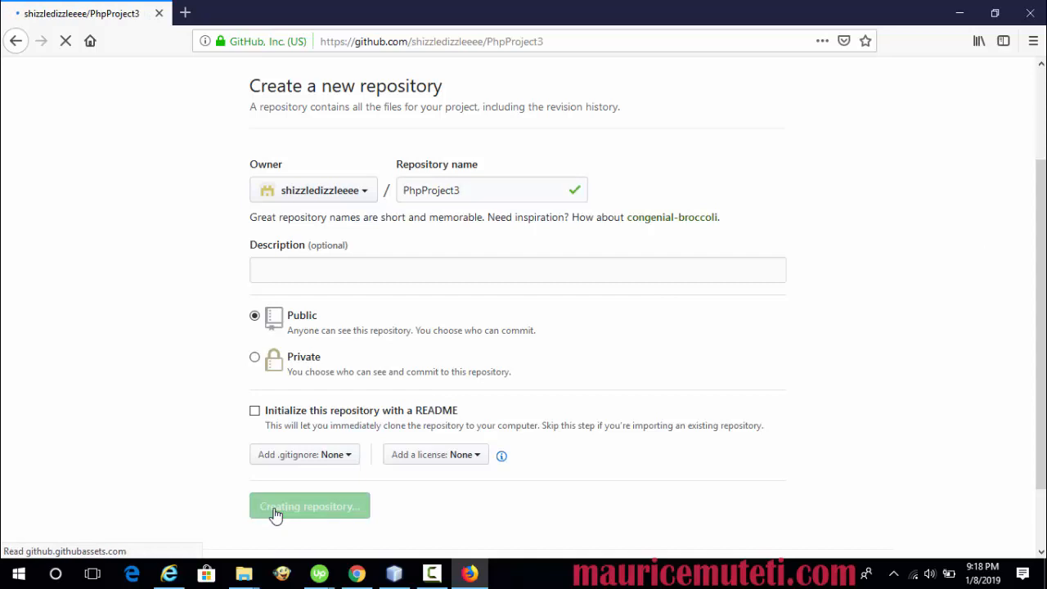
click(309, 505)
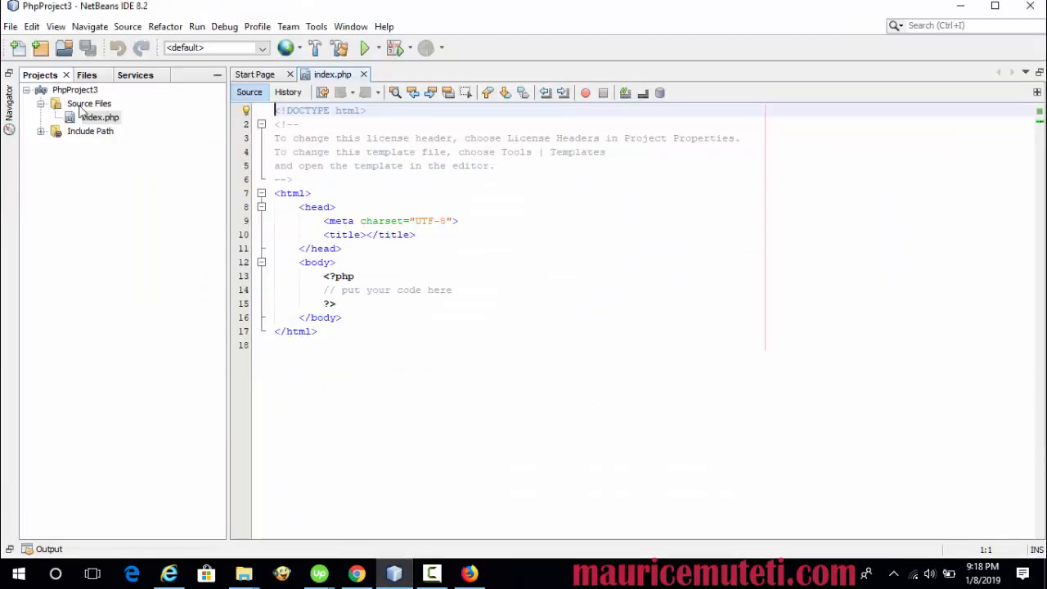
Initialize a Git repository for PhpProject3 at its default htdocs root folder
click(26, 90)
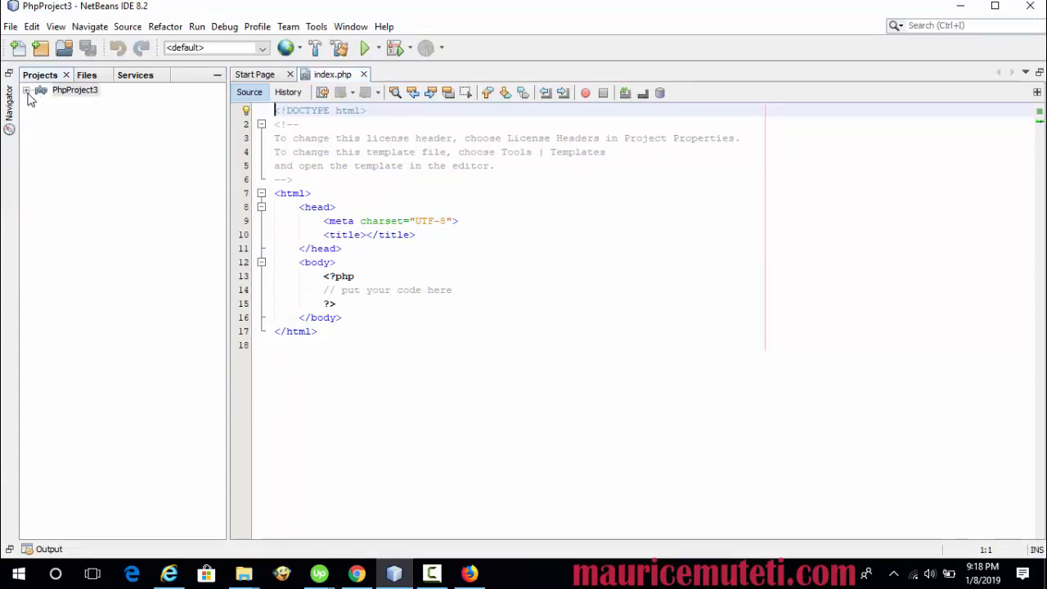
right_click(75, 90)
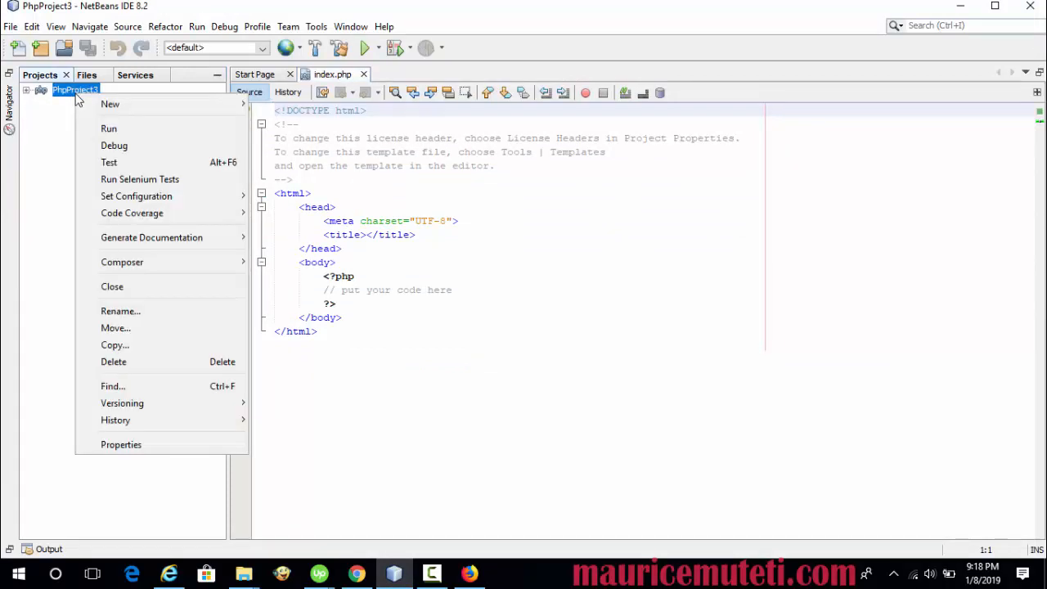
mouse_move(121, 402)
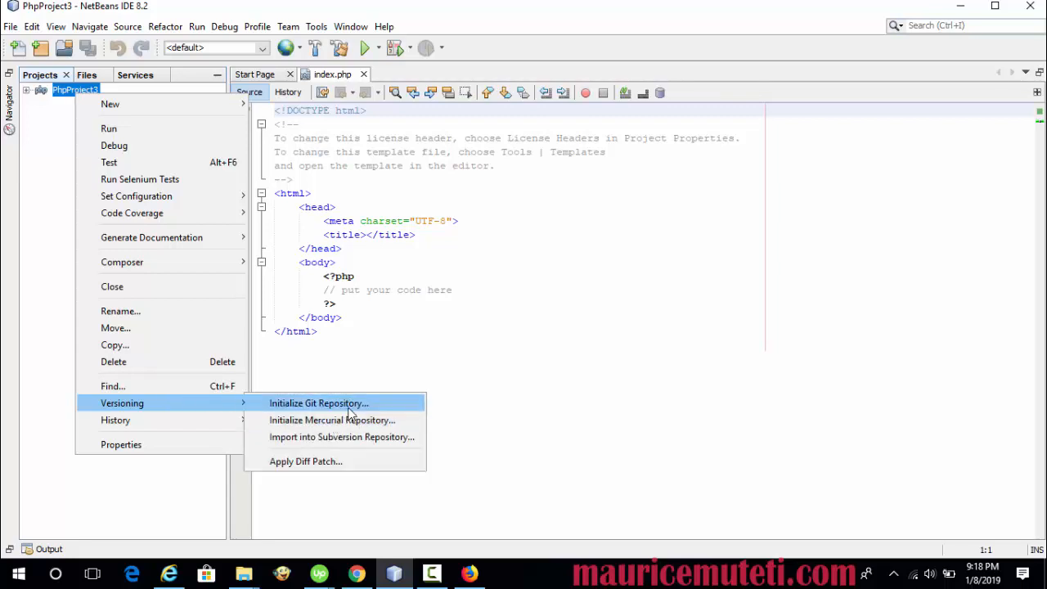
click(319, 402)
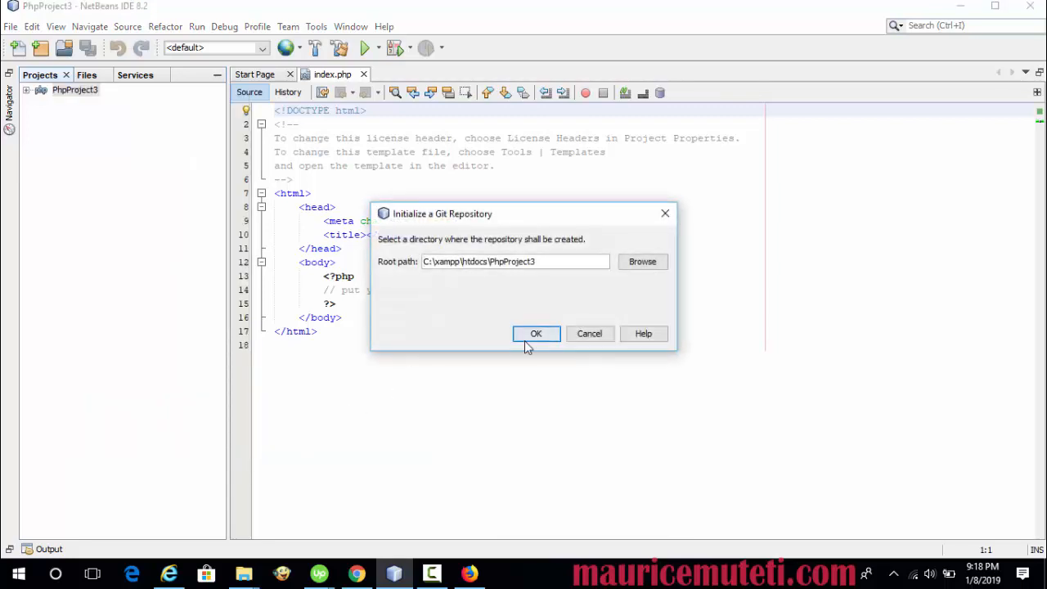
mouse_move(538, 288)
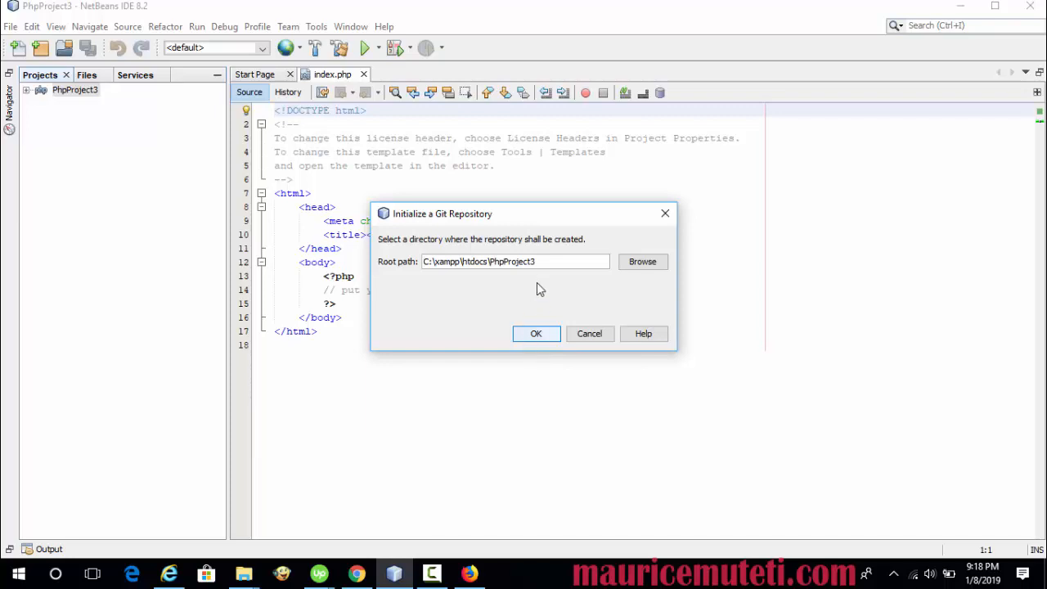
click(536, 334)
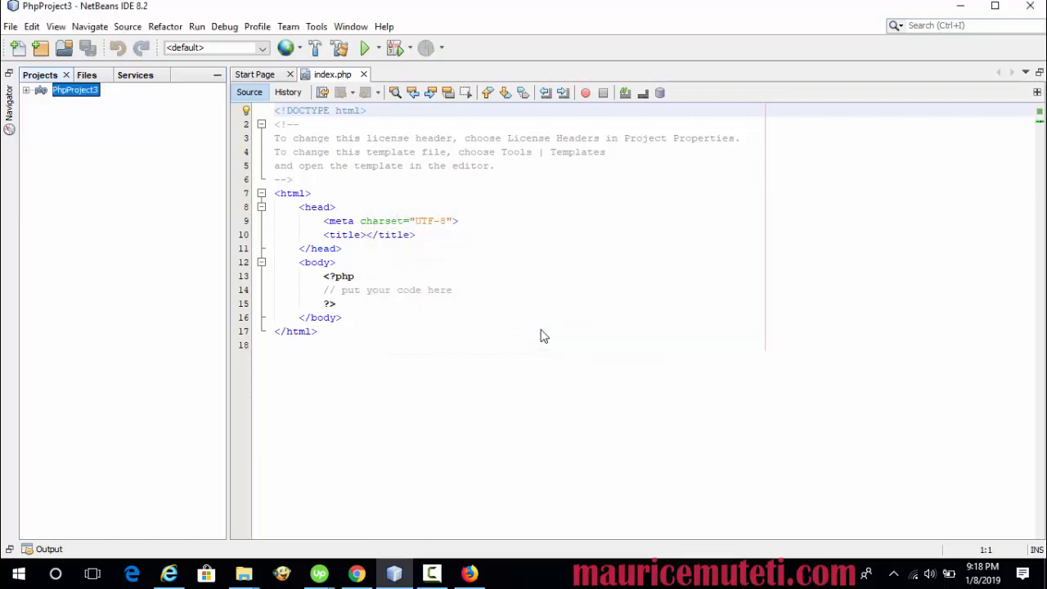
Commit index.php, project.properties and project.xml with message PhpProject3, accepting the default author
right_click(75, 88)
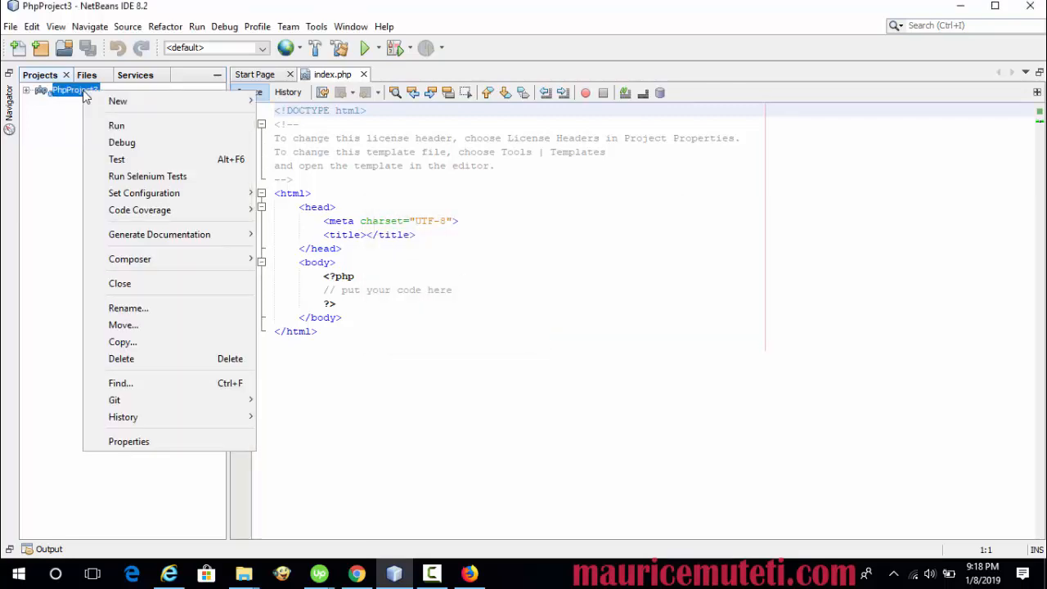
mouse_move(115, 400)
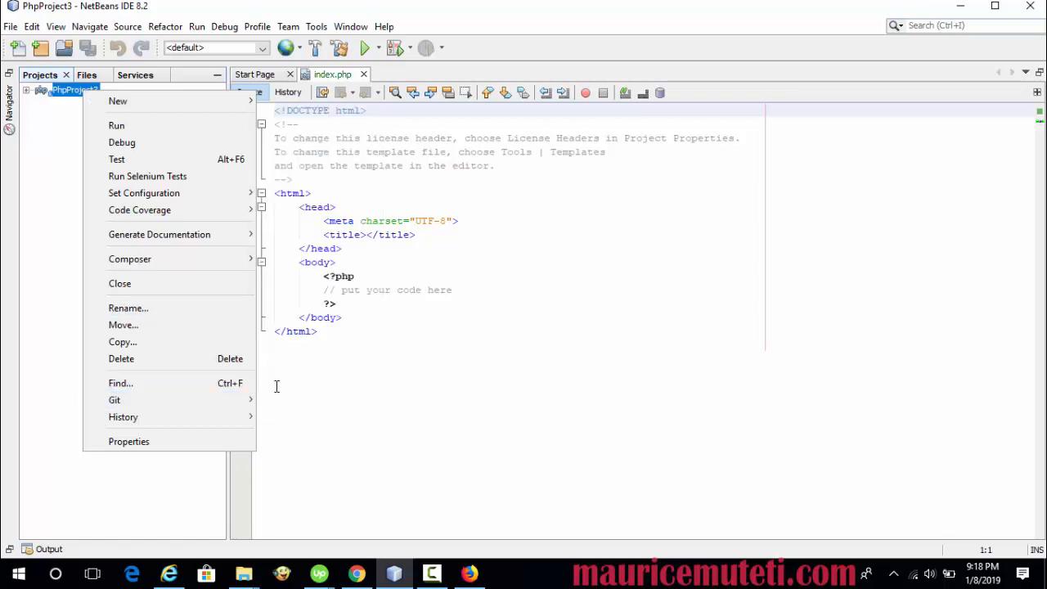
mouse_move(123, 417)
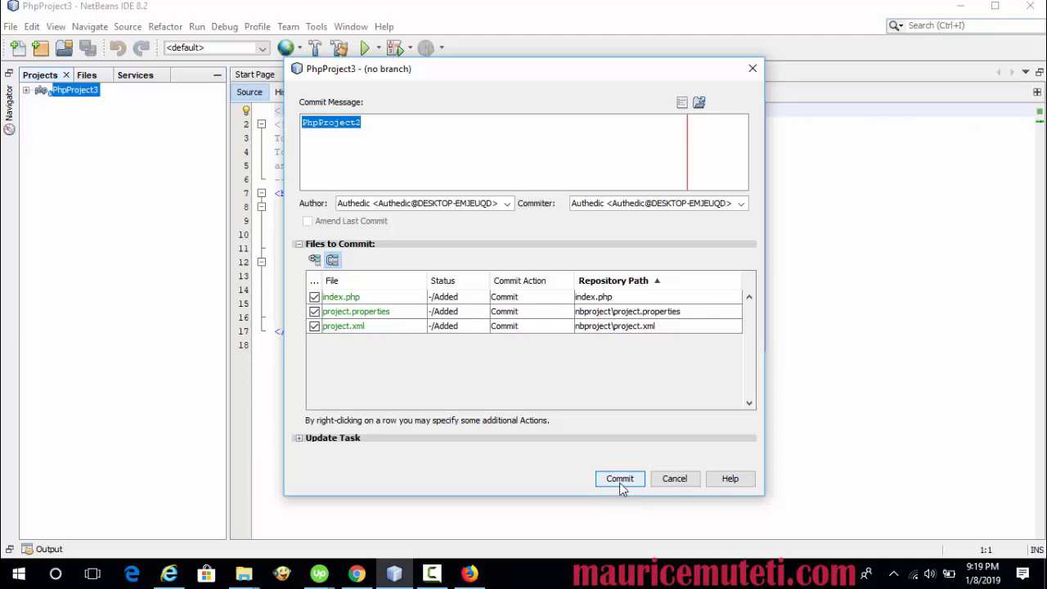
click(618, 478)
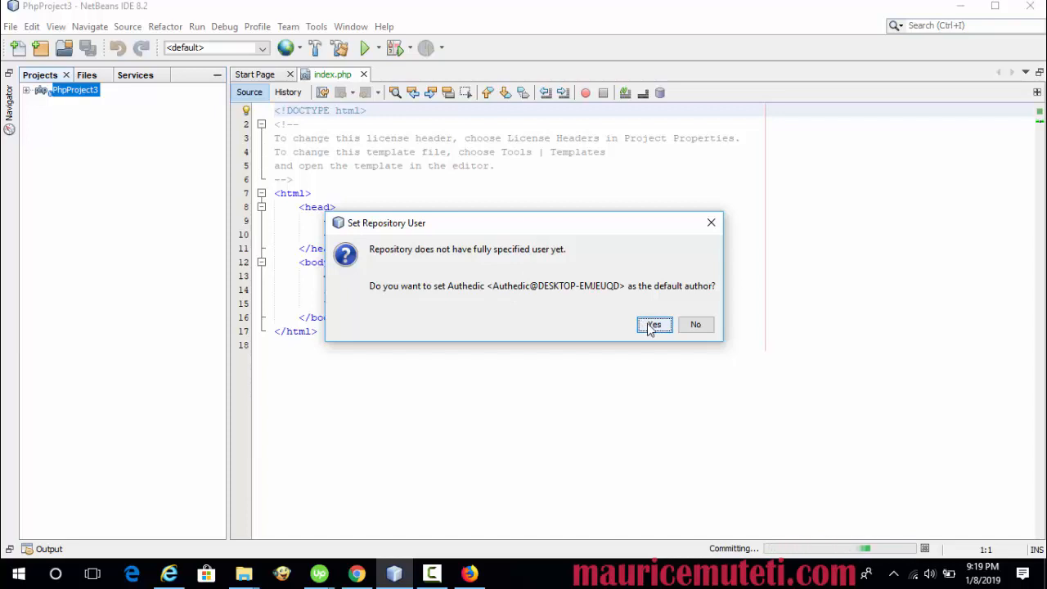
click(655, 324)
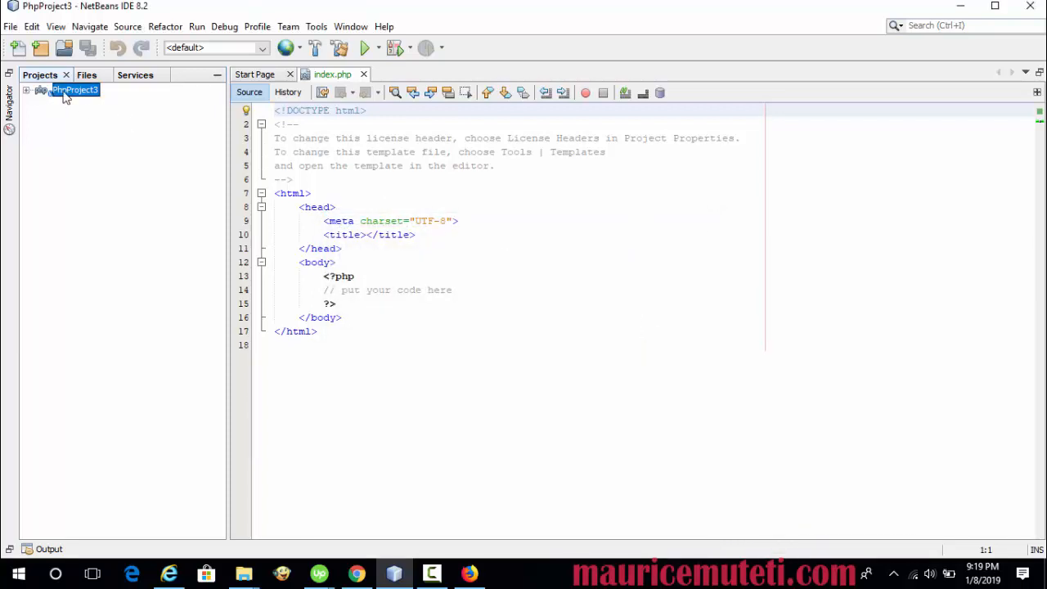
right_click(74, 90)
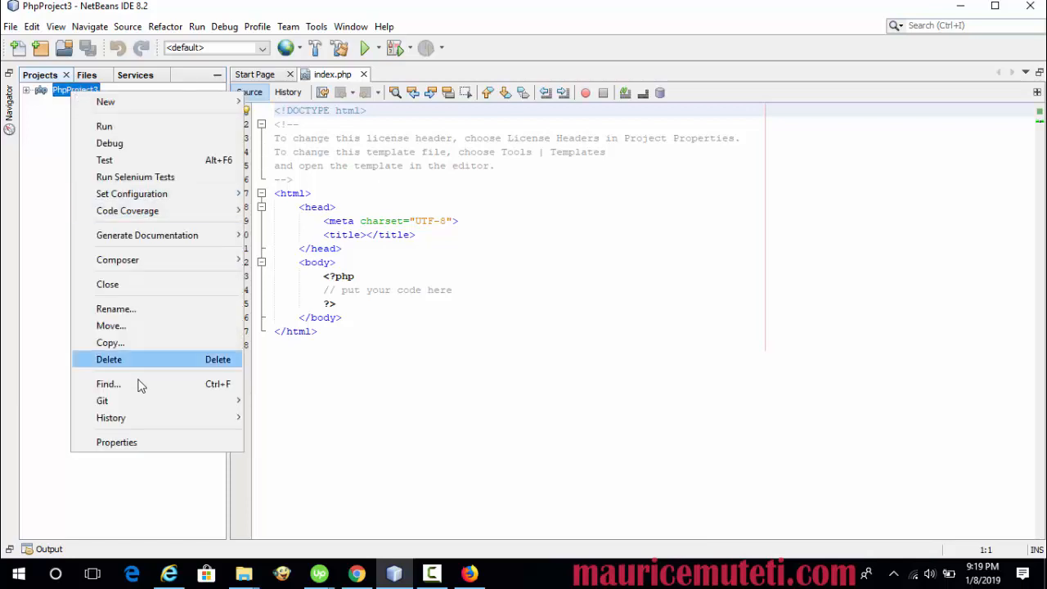
click(101, 399)
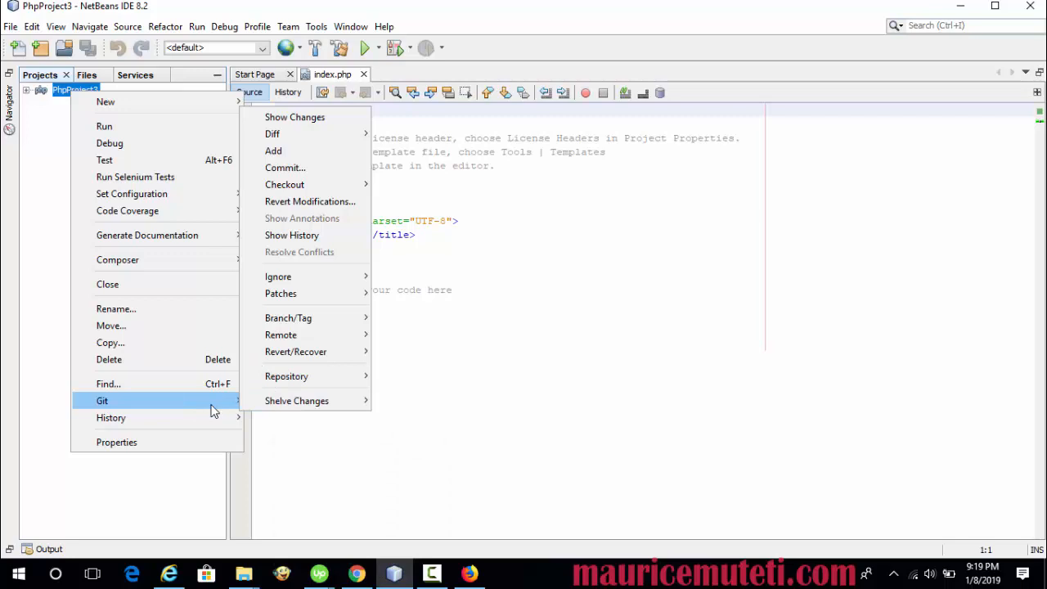
mouse_move(288, 318)
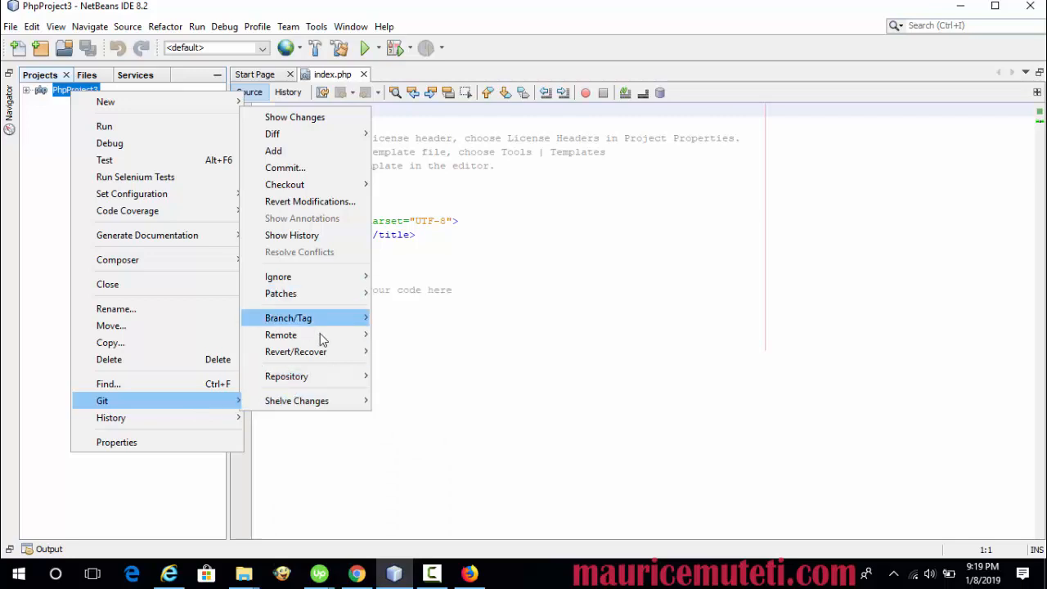
mouse_move(281, 334)
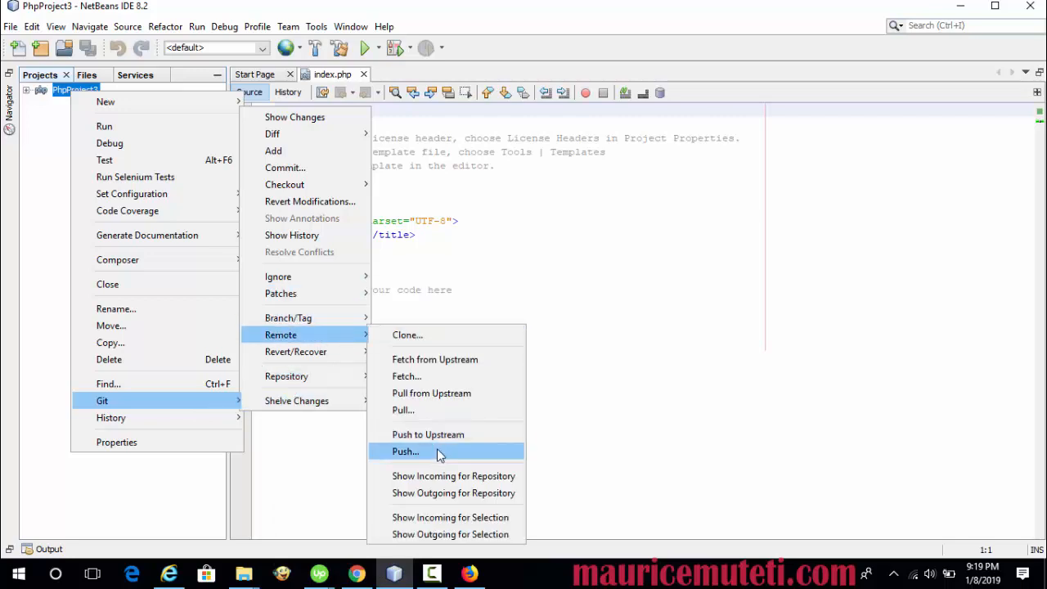
click(406, 451)
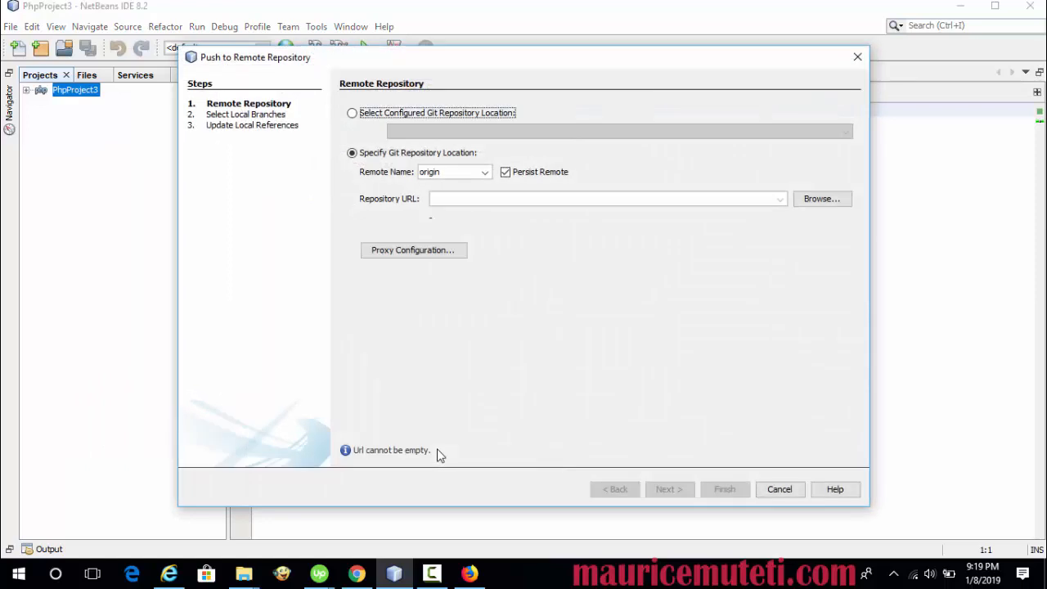
mouse_move(566, 403)
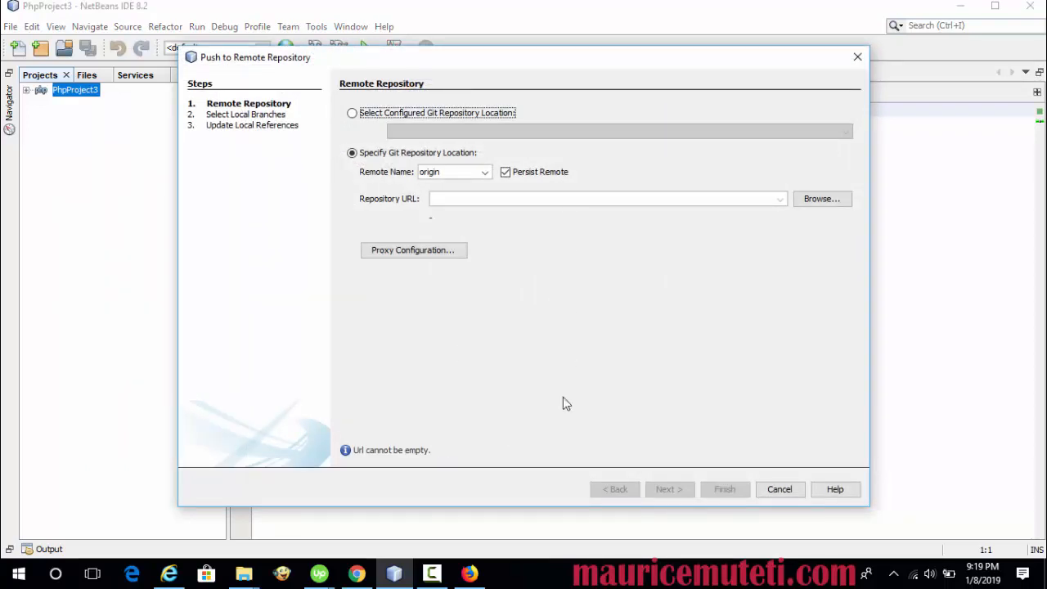
text(https://github.com/shizzledizzleeee/PhpProject2.git)
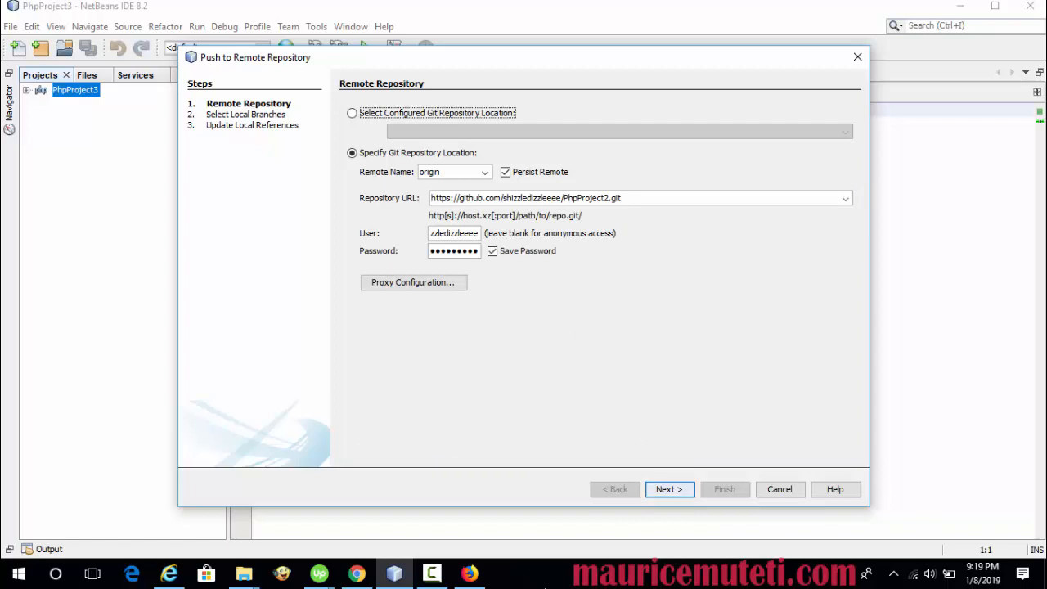
click(468, 572)
text(3)
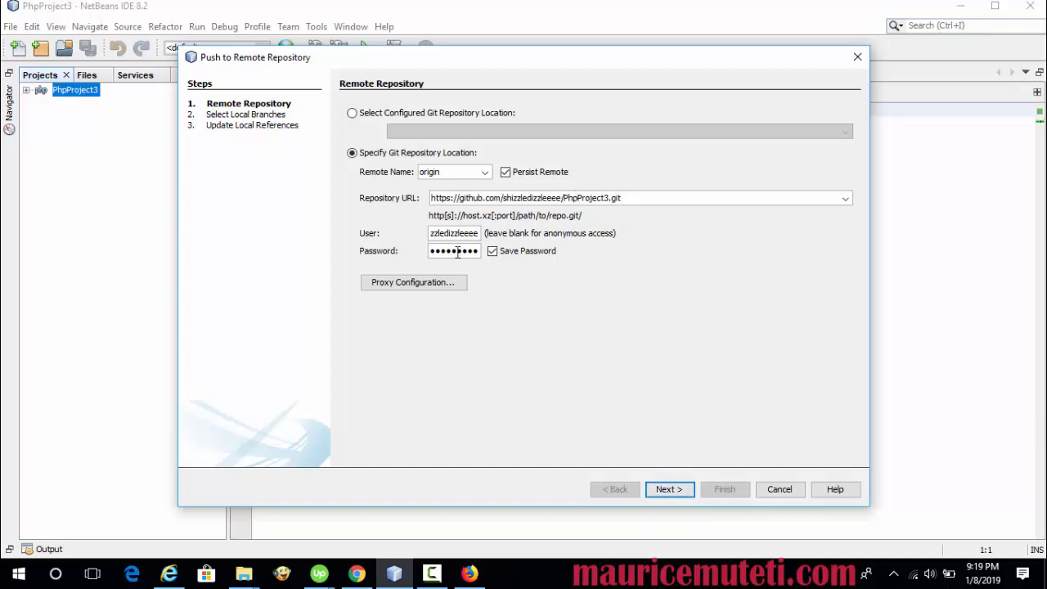
Enter the GitHub credentials without saving the password and proceed to connect
click(493, 252)
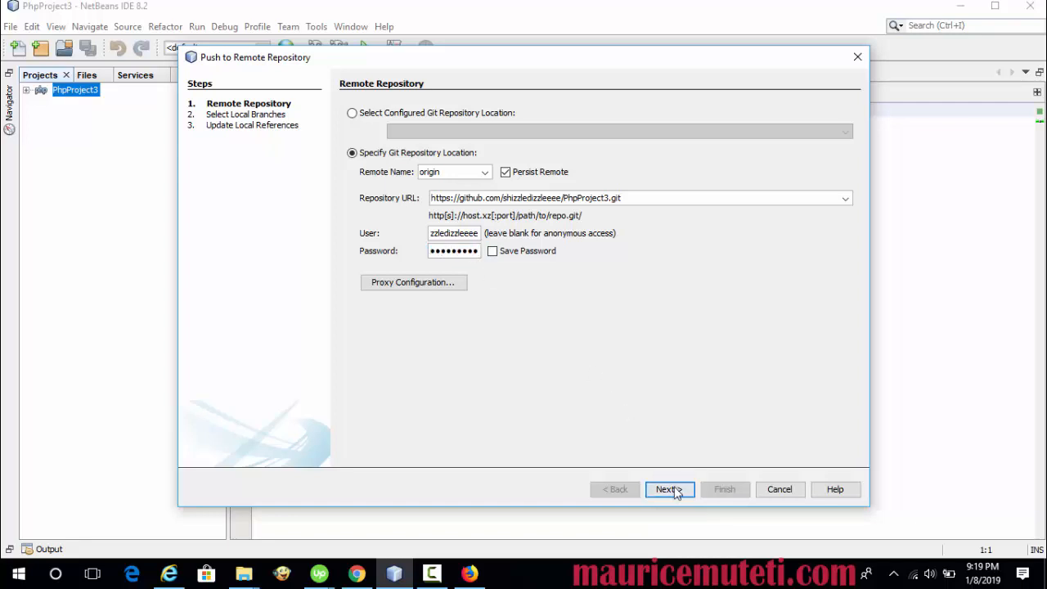
click(669, 489)
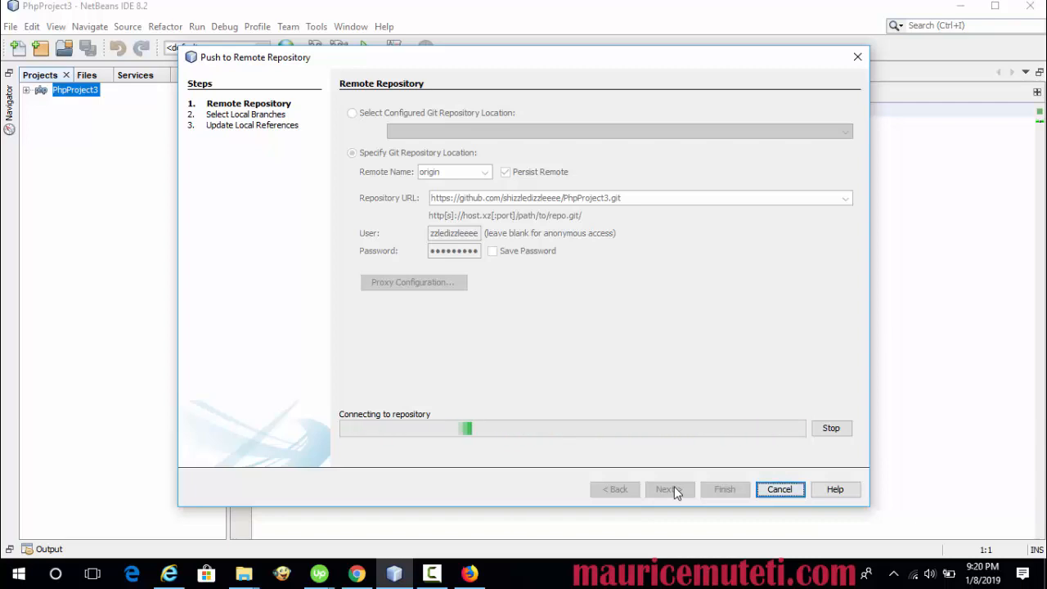
Push all local branches (master) to GitHub and let master track origin/master
click(664, 488)
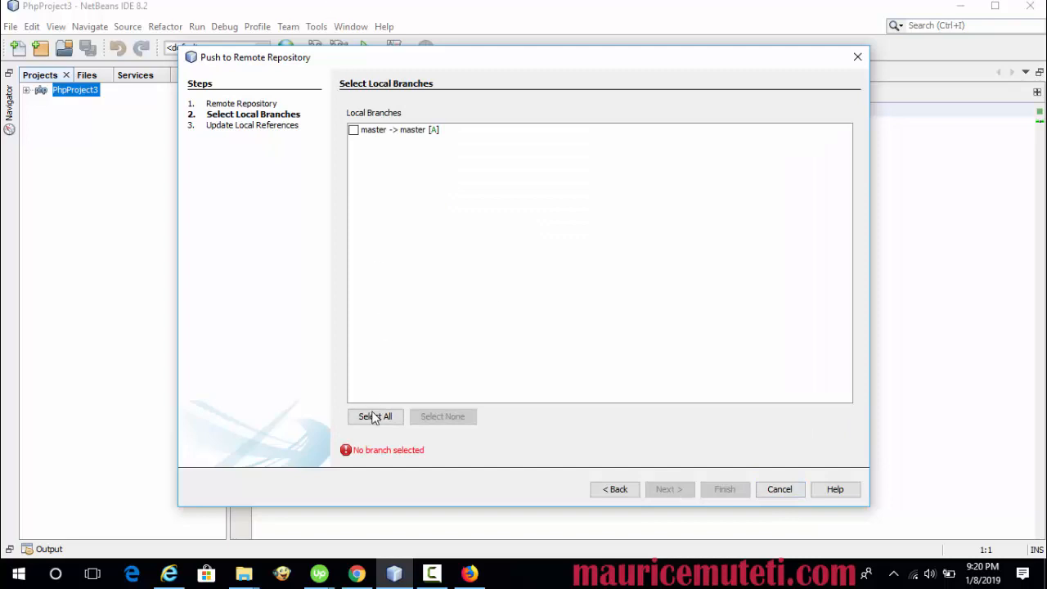
click(374, 417)
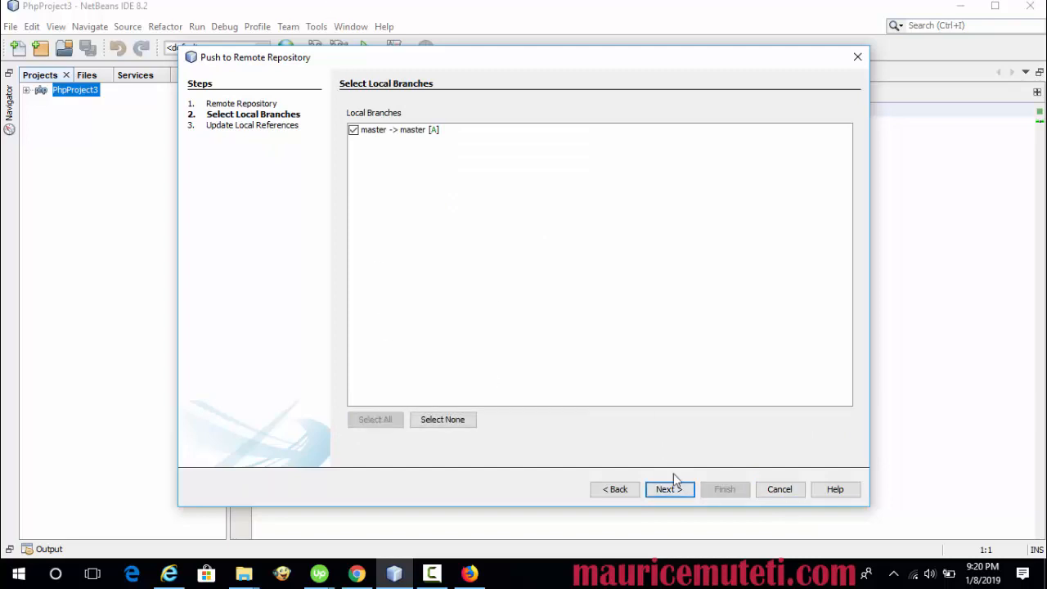
click(664, 487)
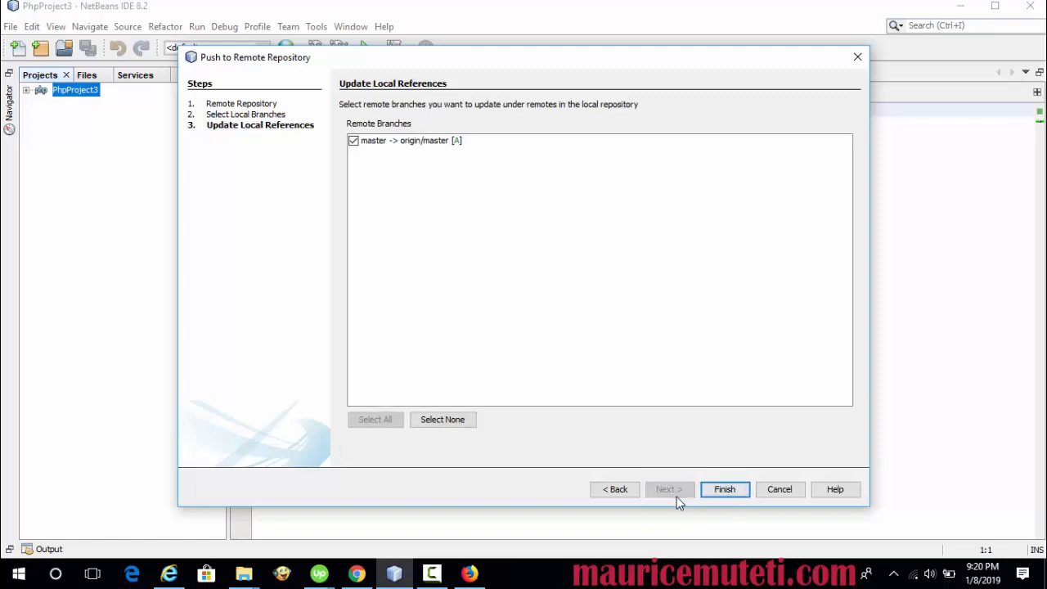
click(723, 489)
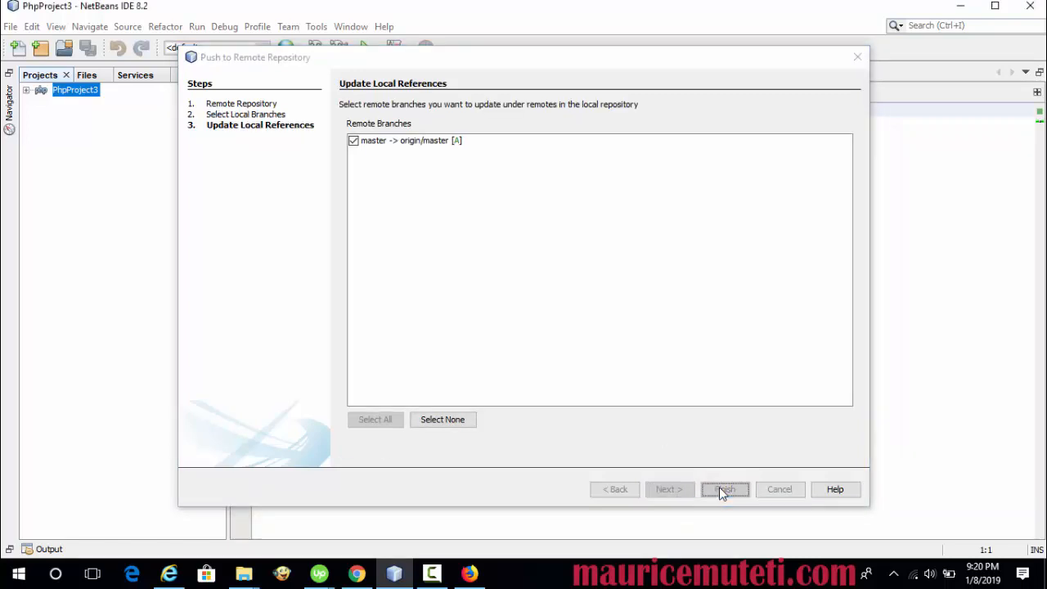
click(725, 489)
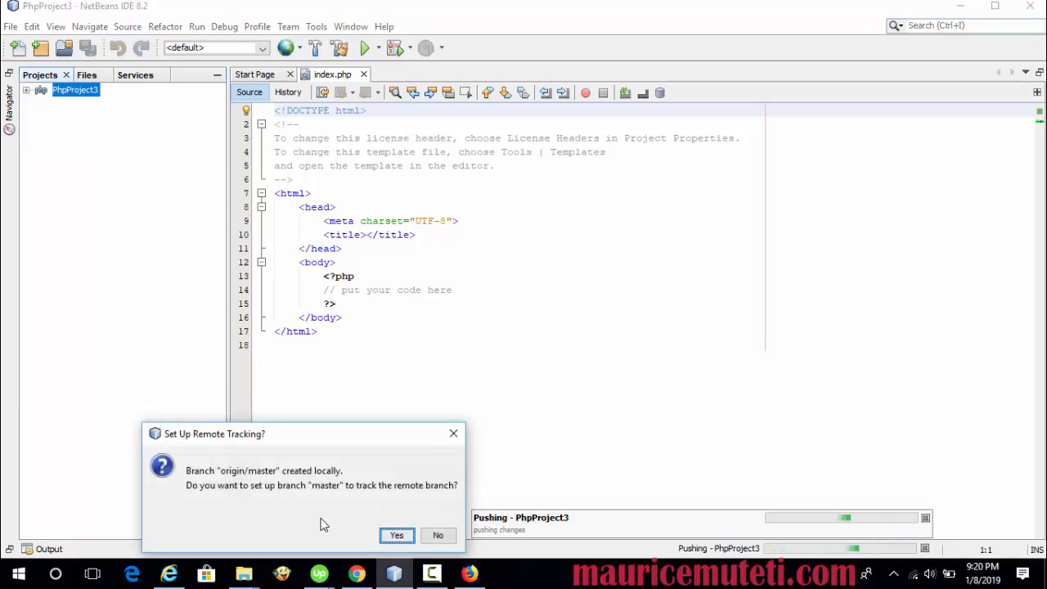
mouse_move(374, 522)
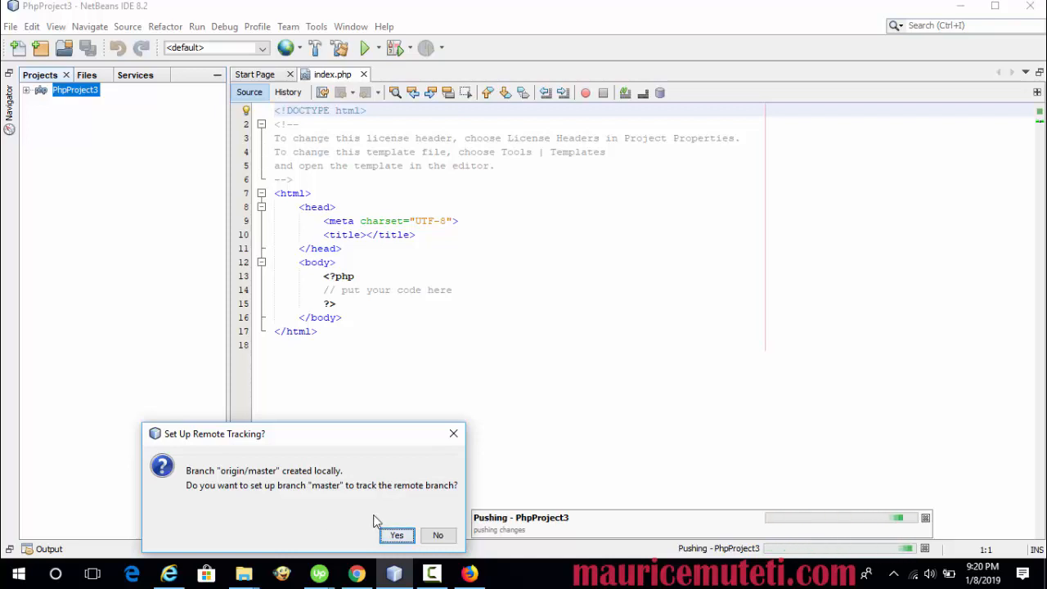
click(438, 535)
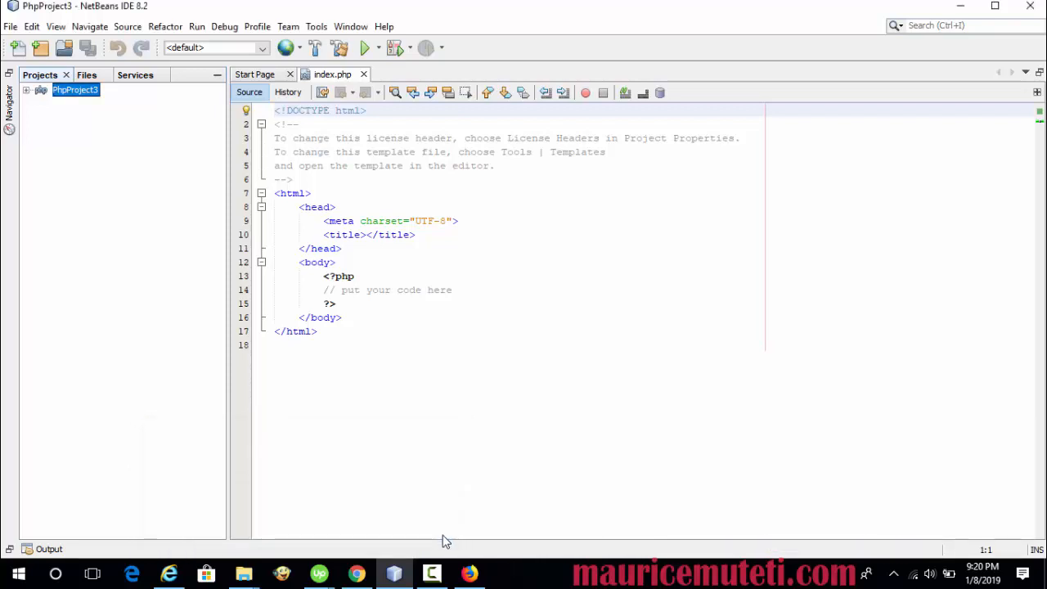
Switch to the browser and reload the GitHub PhpProject3 repository page to see the pushed code
click(468, 572)
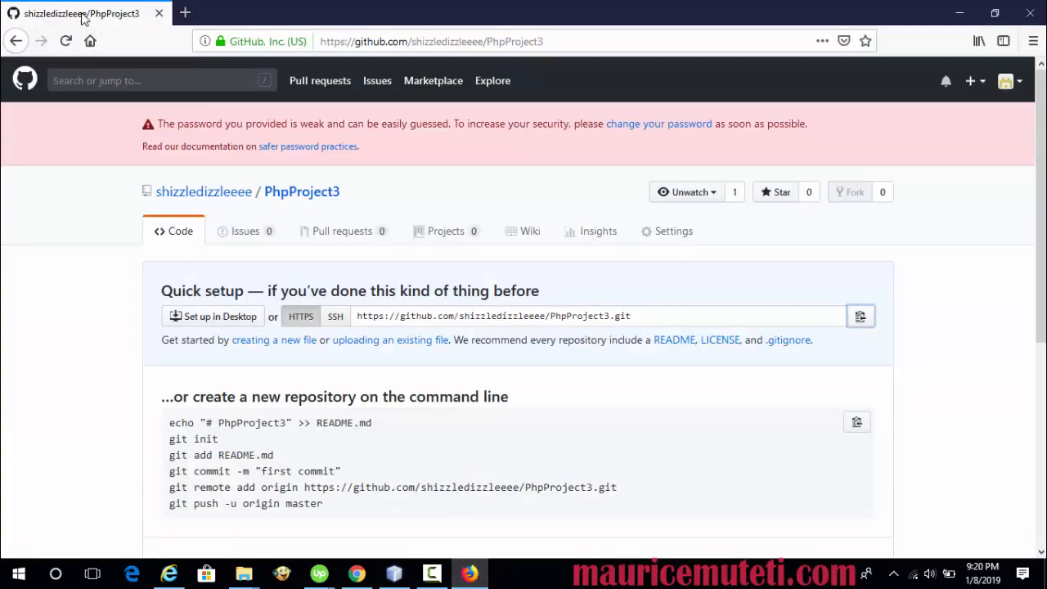
click(66, 41)
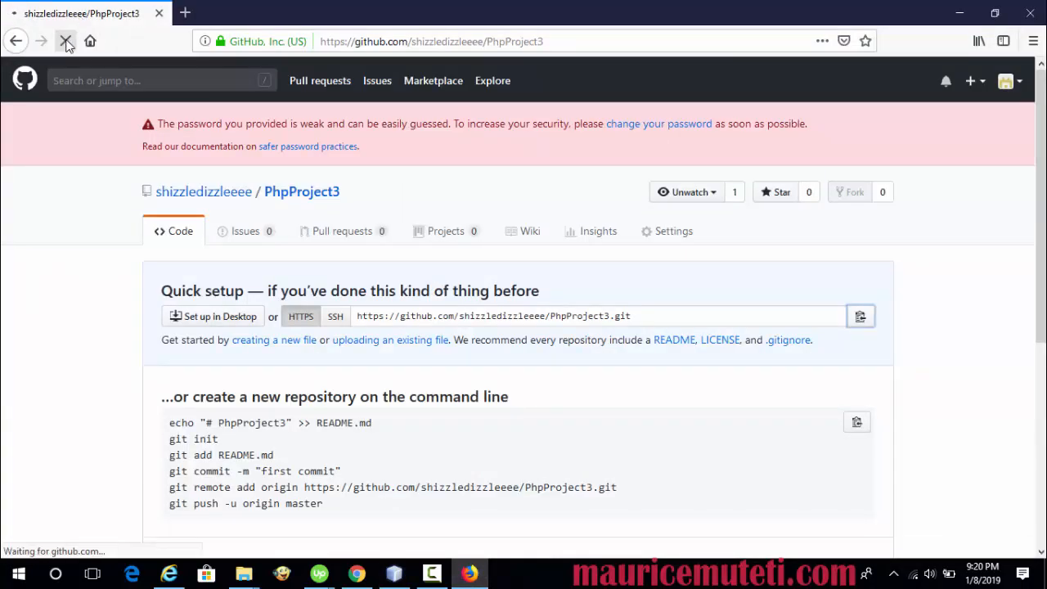